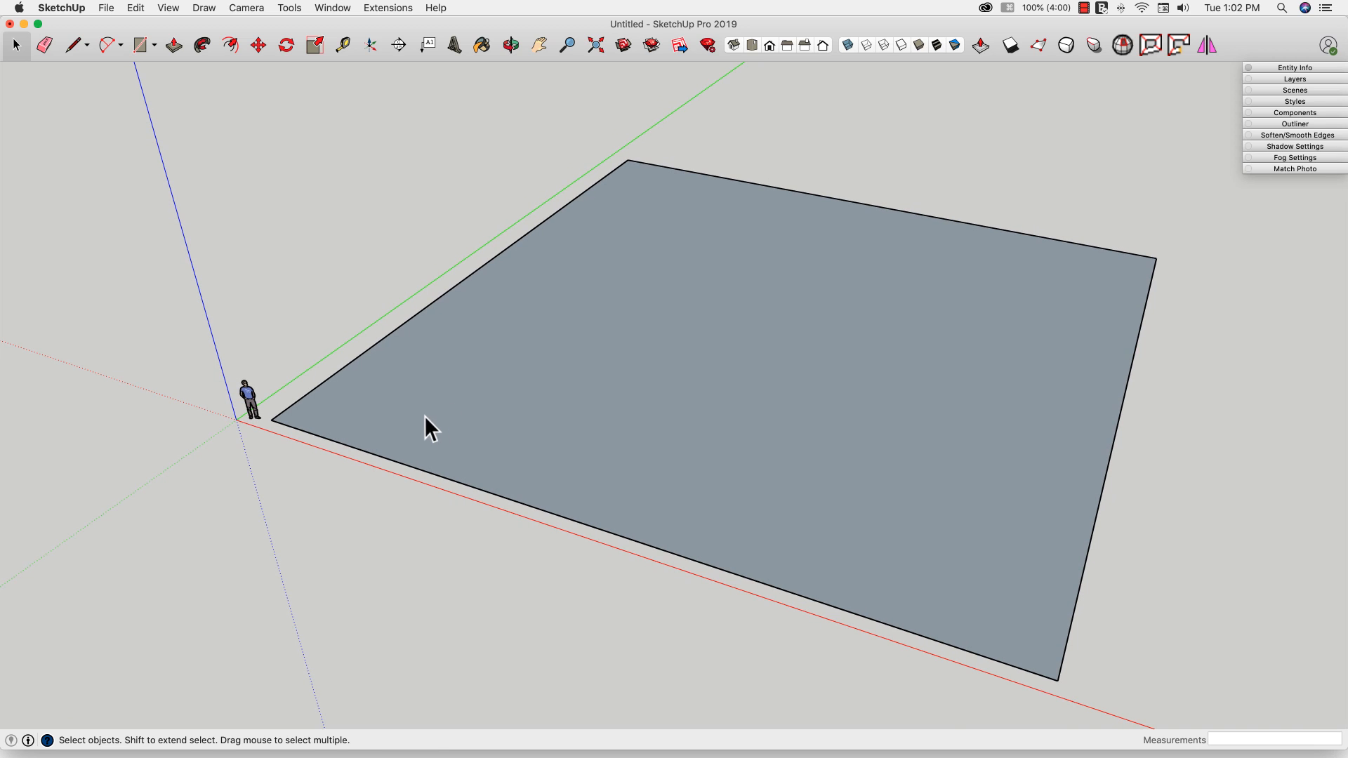
mouse_move(792, 434)
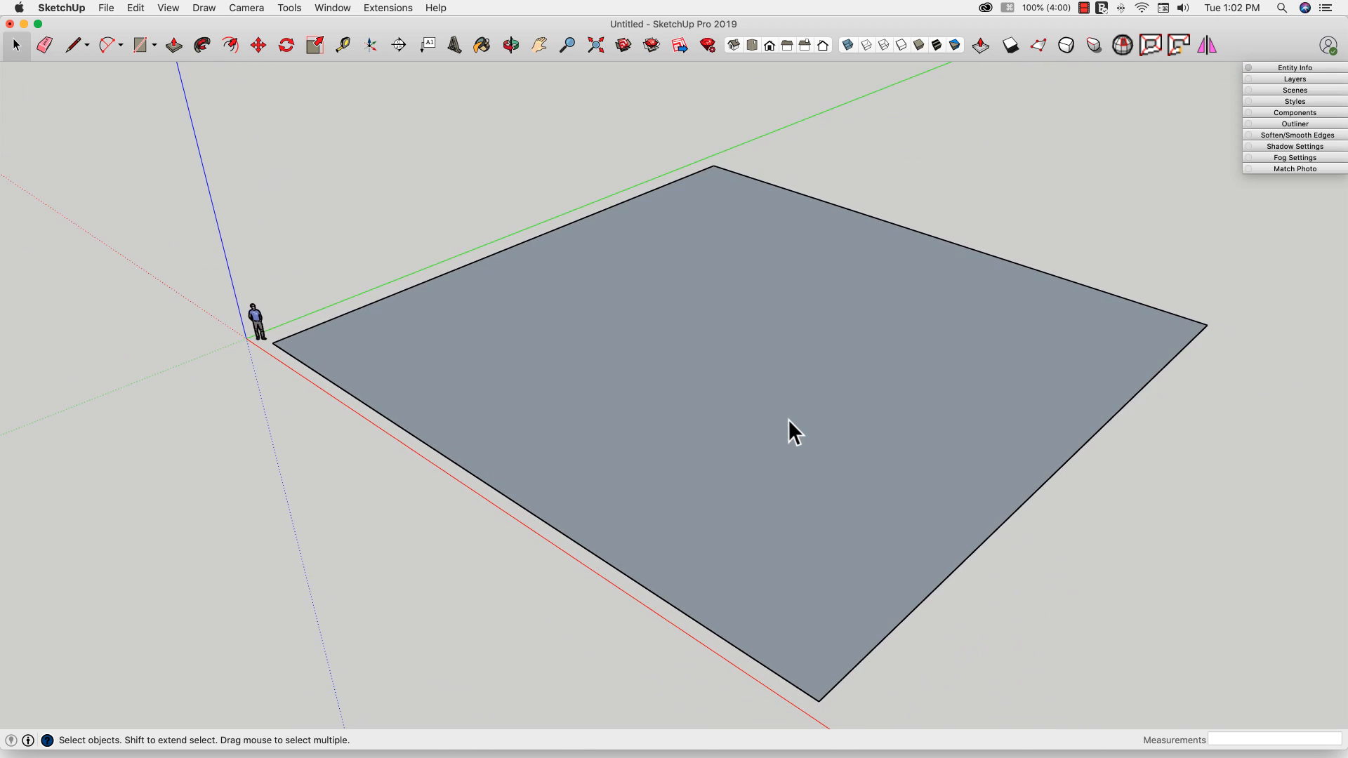
mouse_move(911, 447)
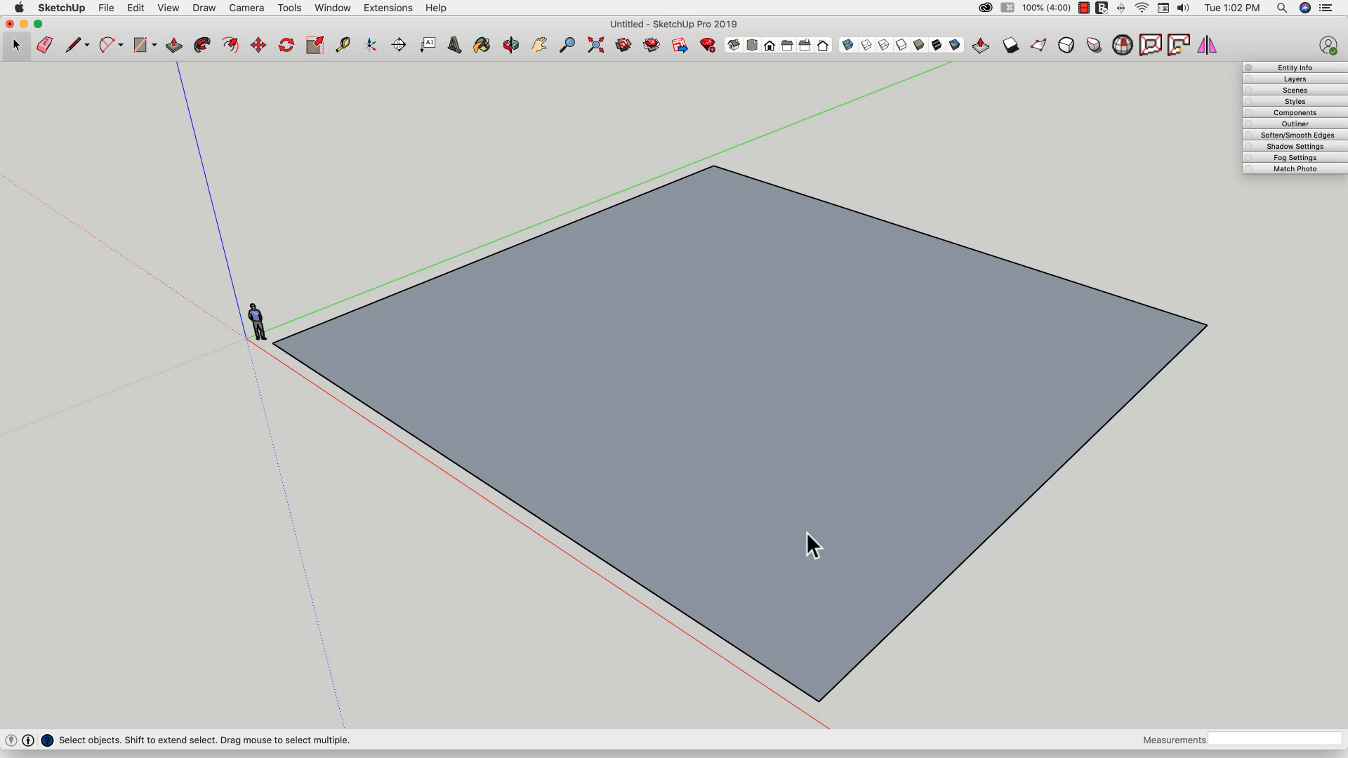
mouse_move(658, 410)
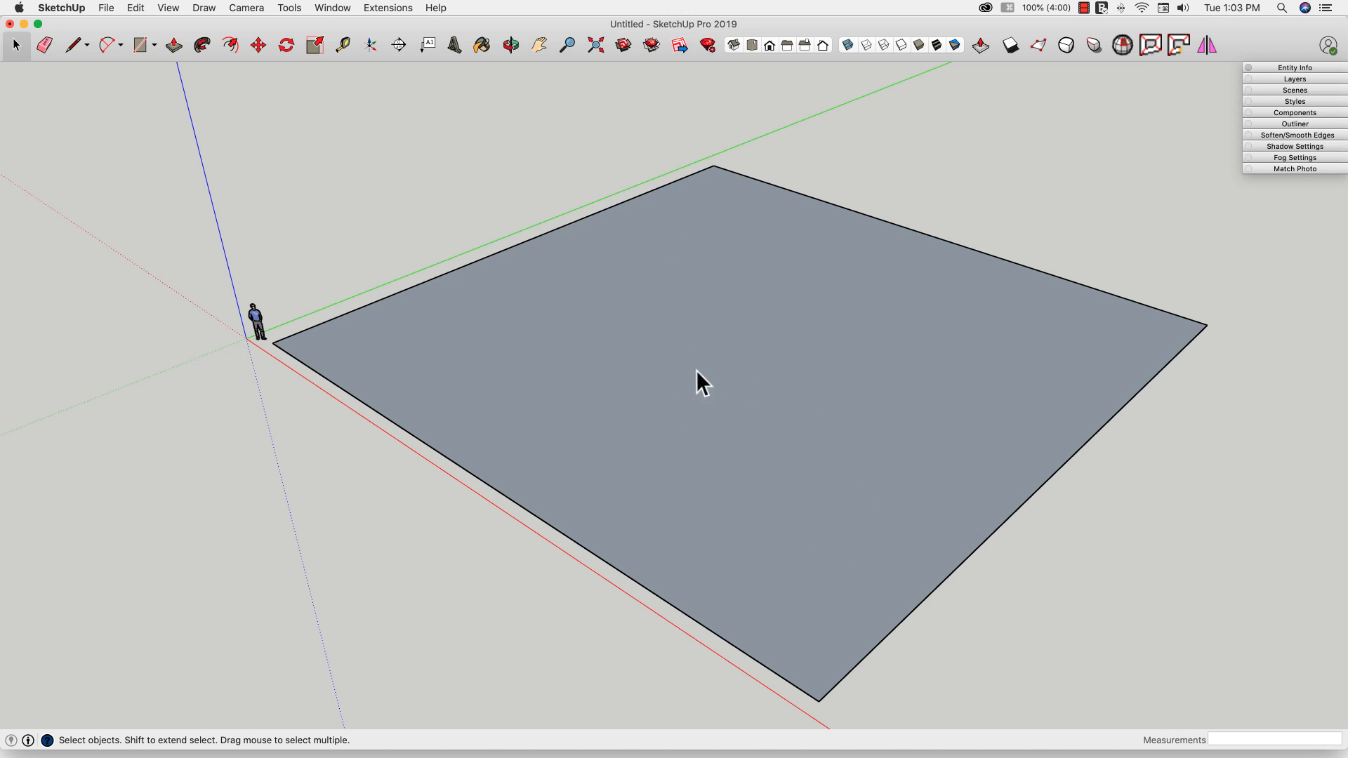
mouse_move(669, 483)
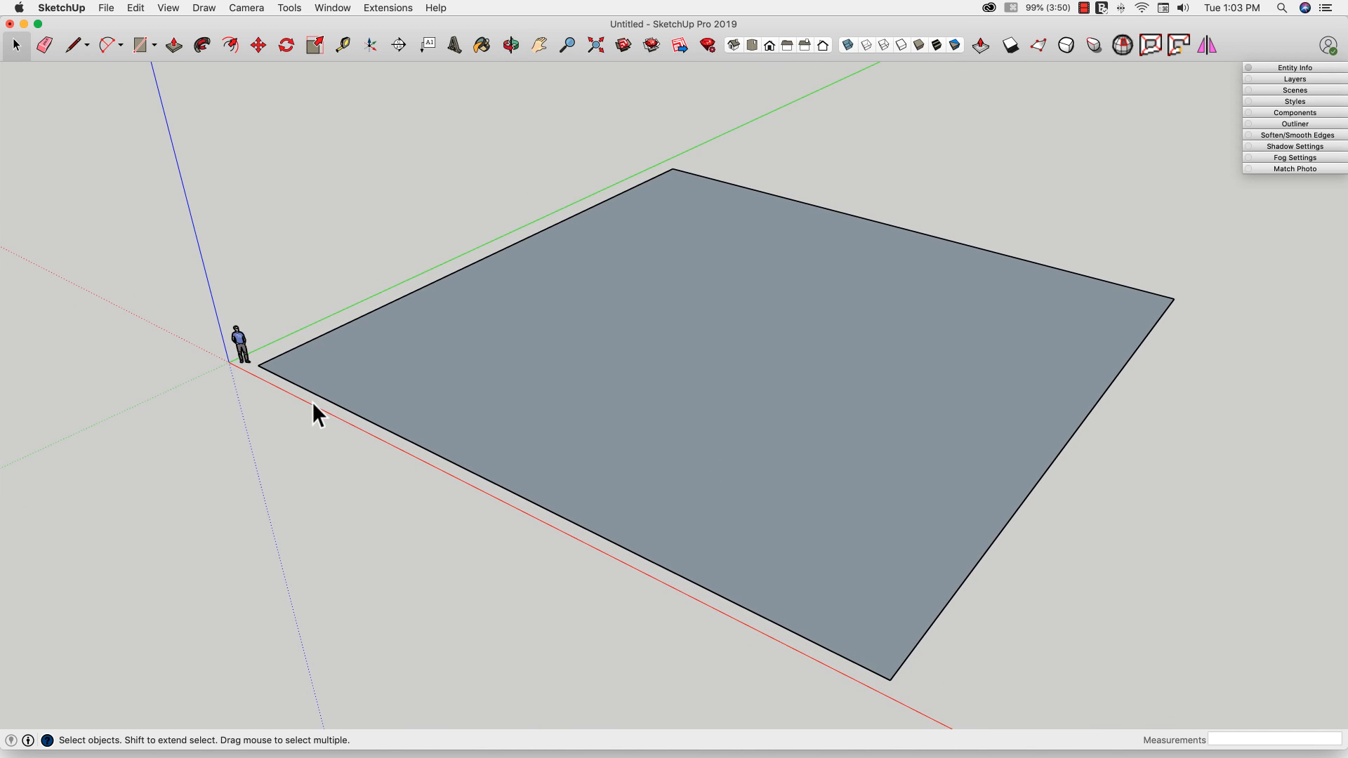
mouse_move(511, 322)
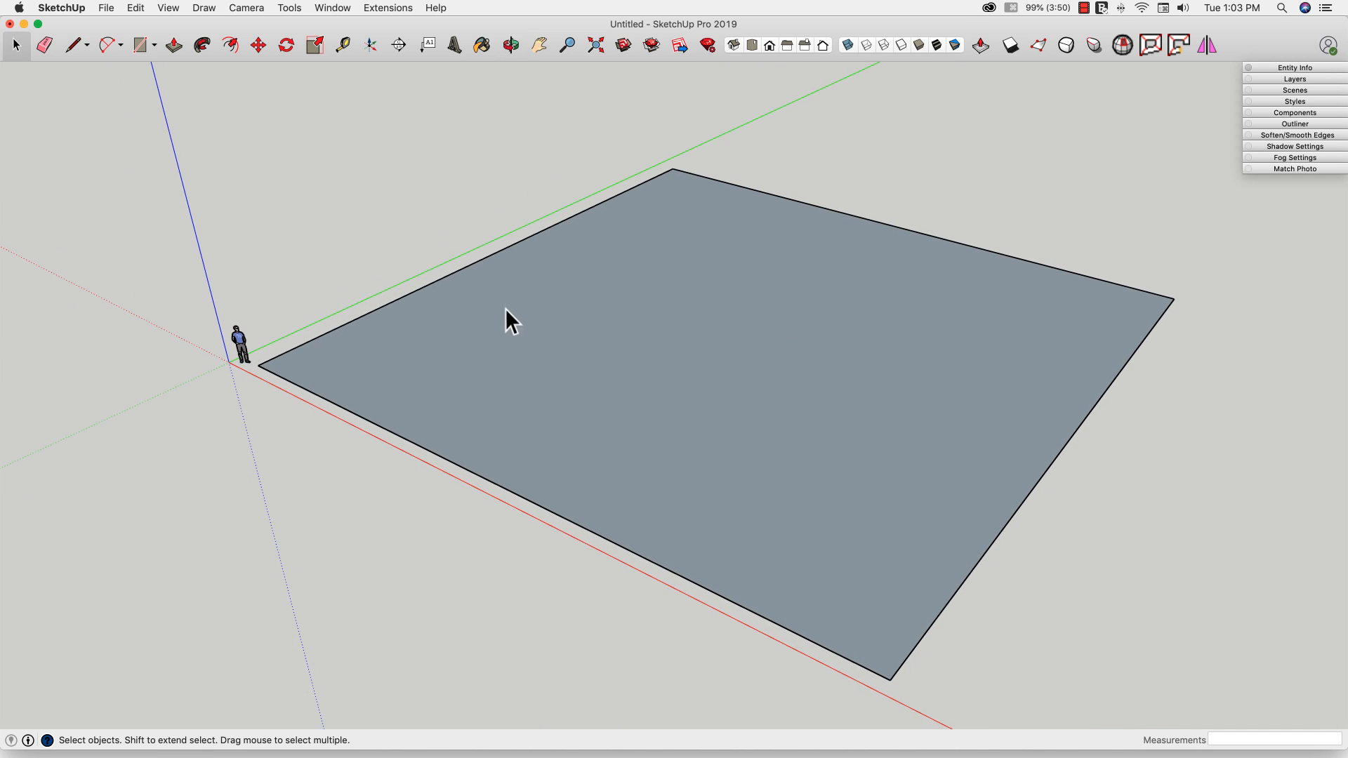
mouse_move(310, 326)
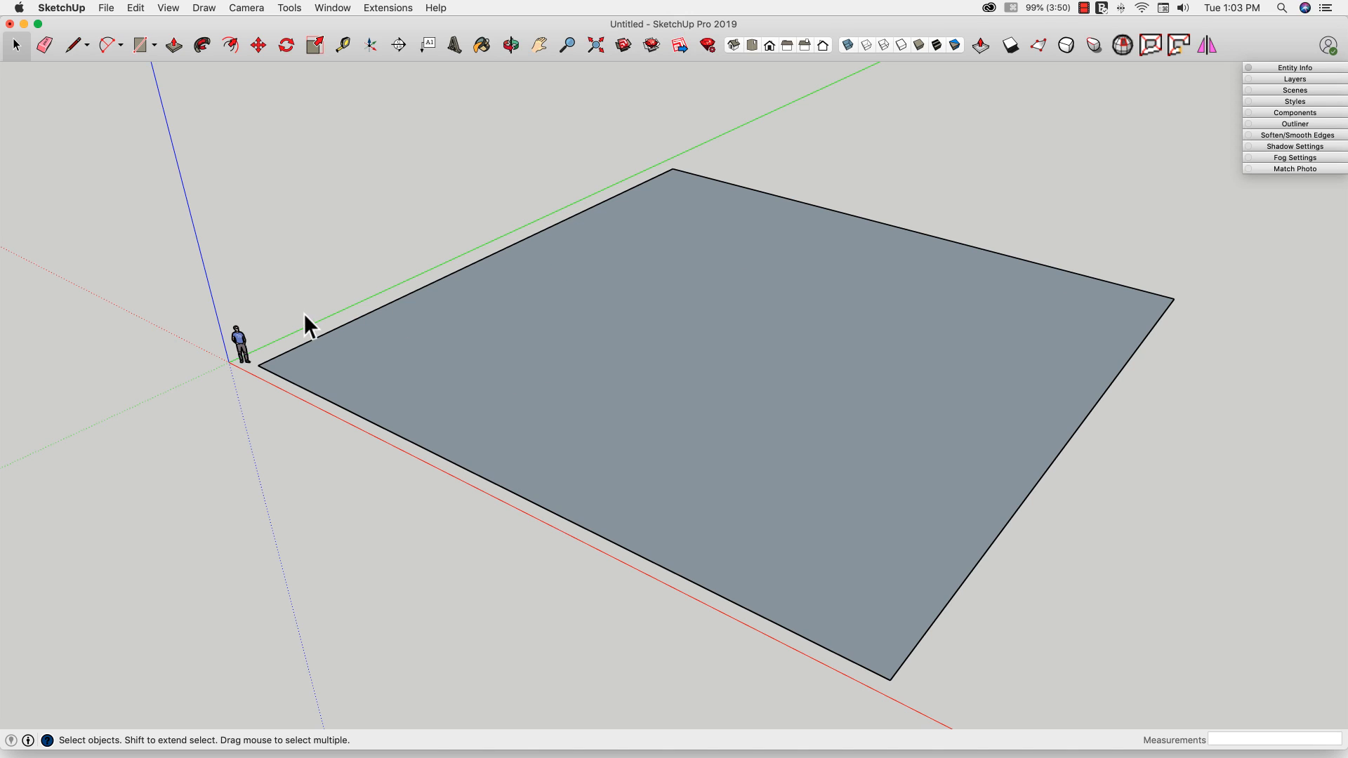
Draw both diagonals across the square base, then move its centre point up to form the apex.
left_click(74, 45)
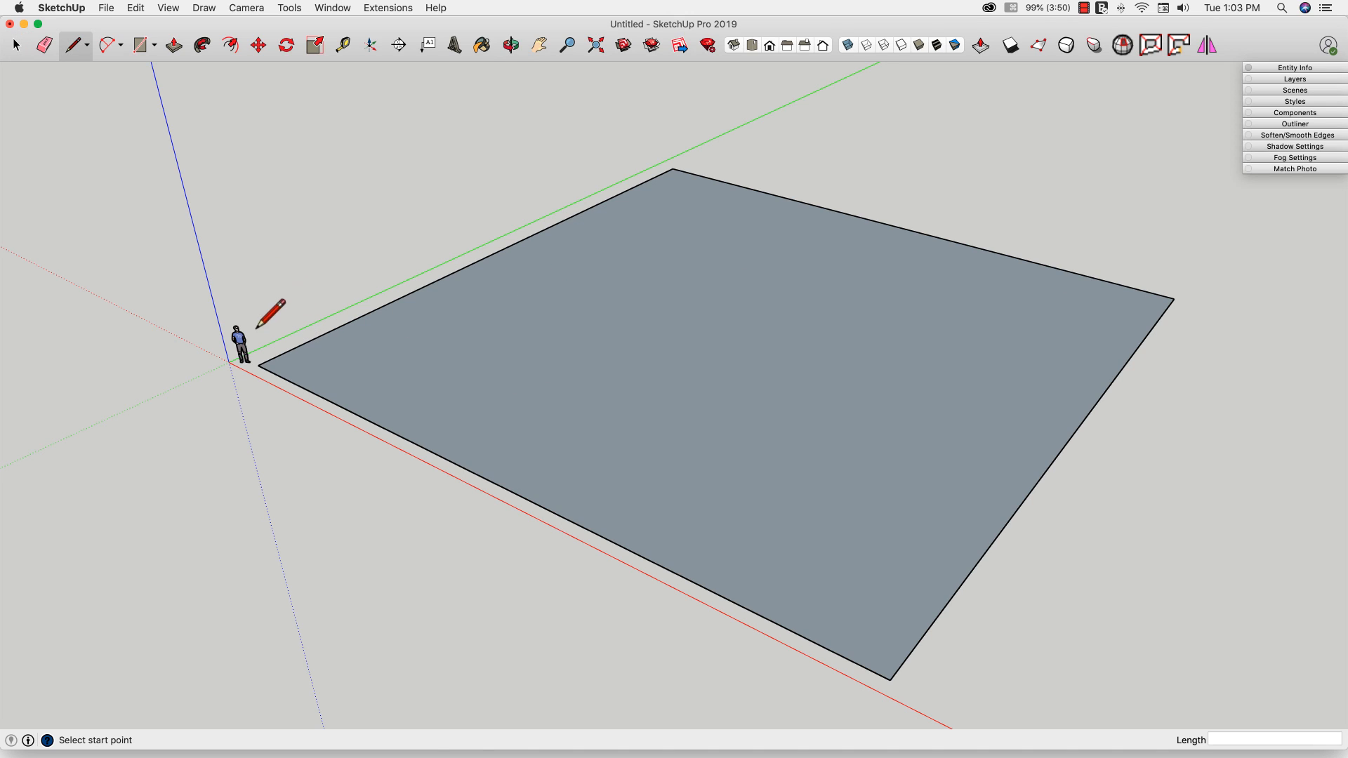
left_click(258, 363)
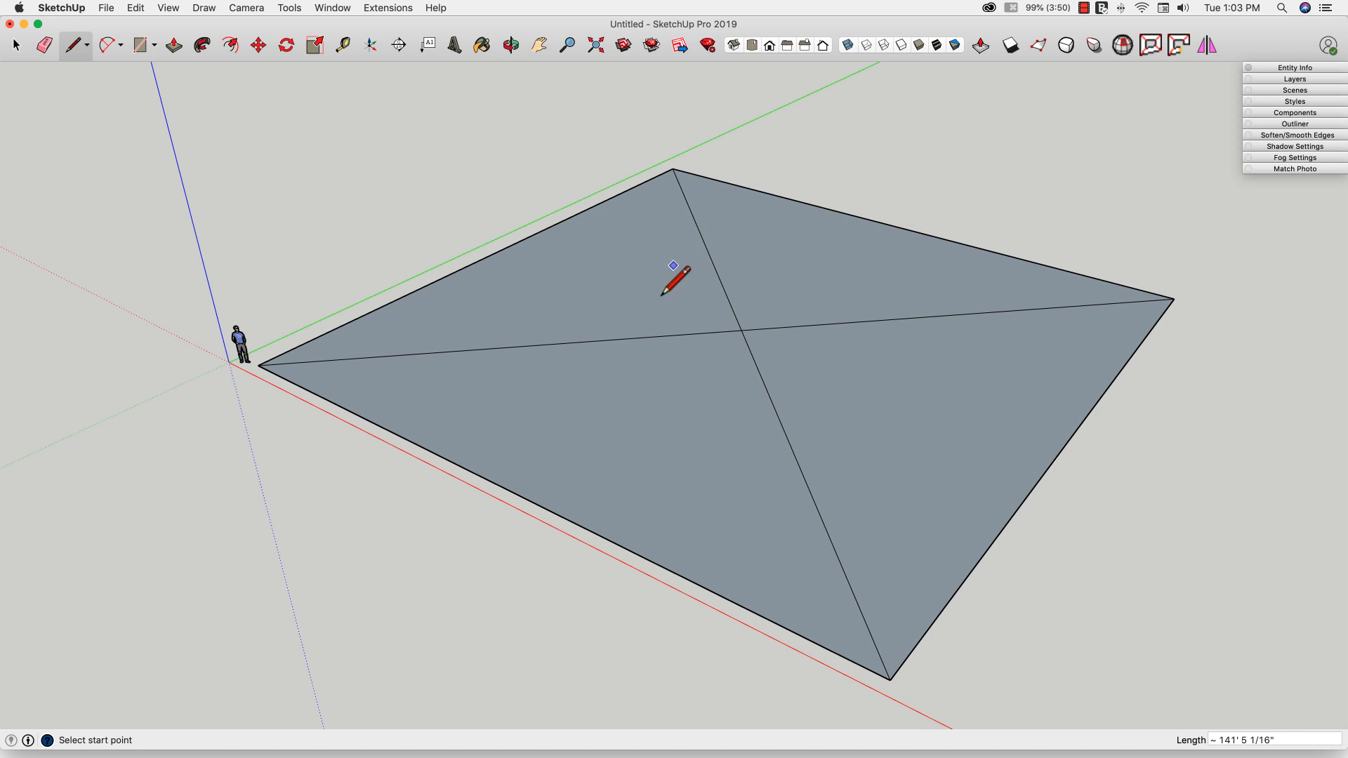
left_click(16, 45)
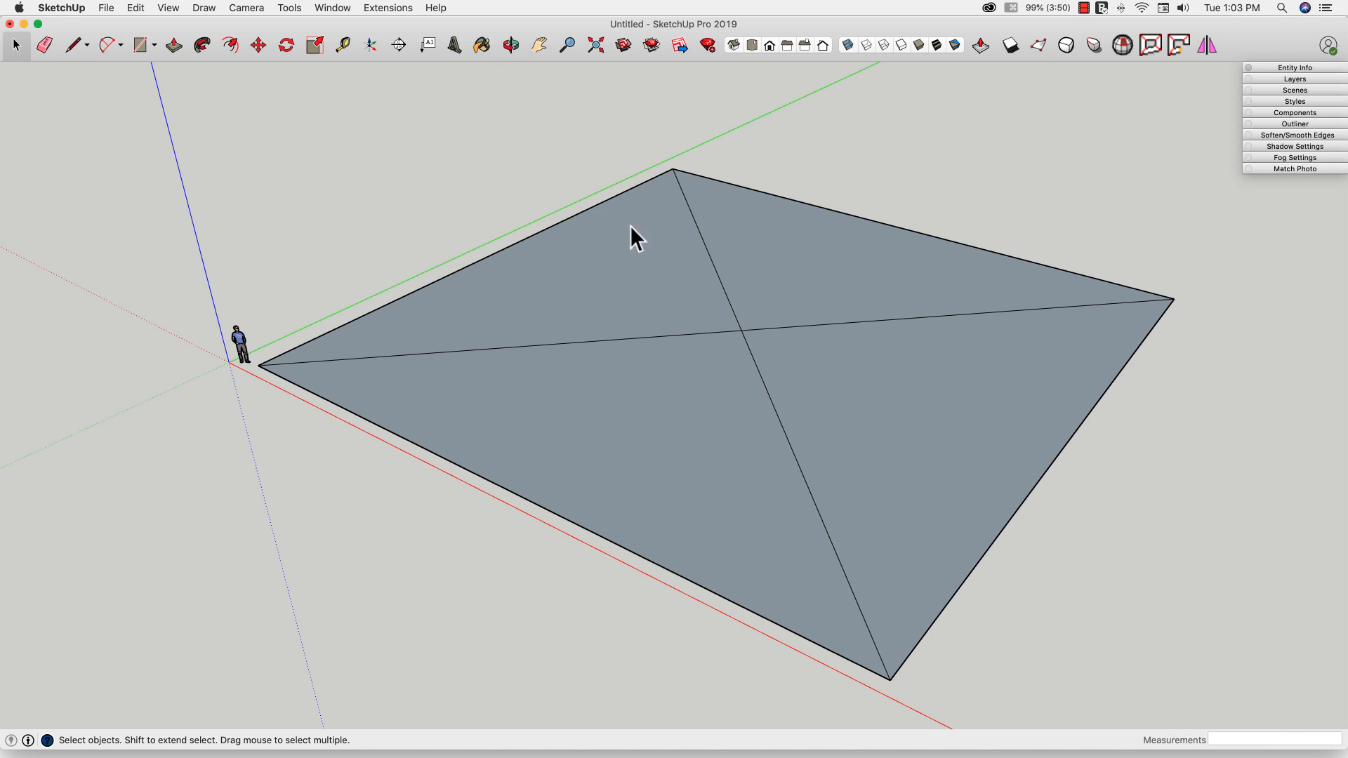
left_click(255, 45)
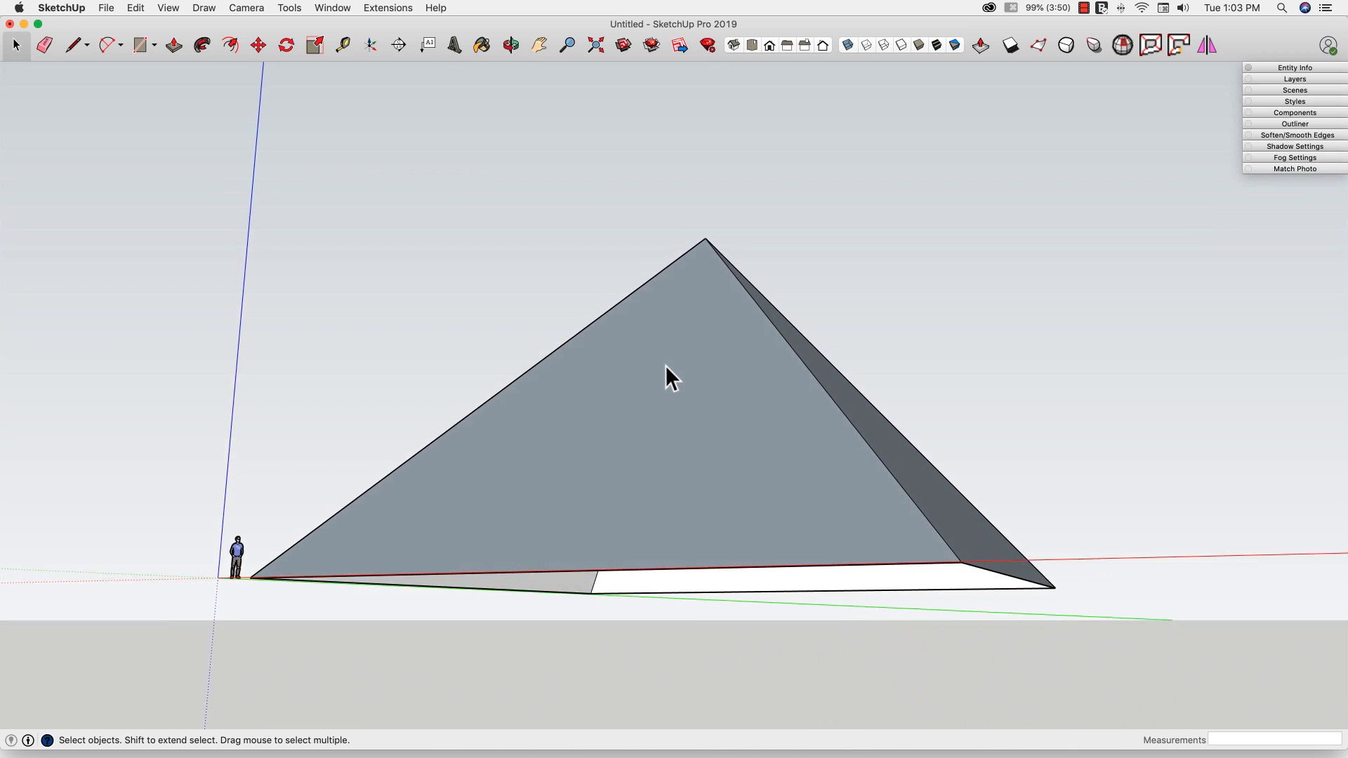
Orbit around the first pyramid, select its front face and bring up Reverse Faces.
left_click_drag(671, 380, 623, 460)
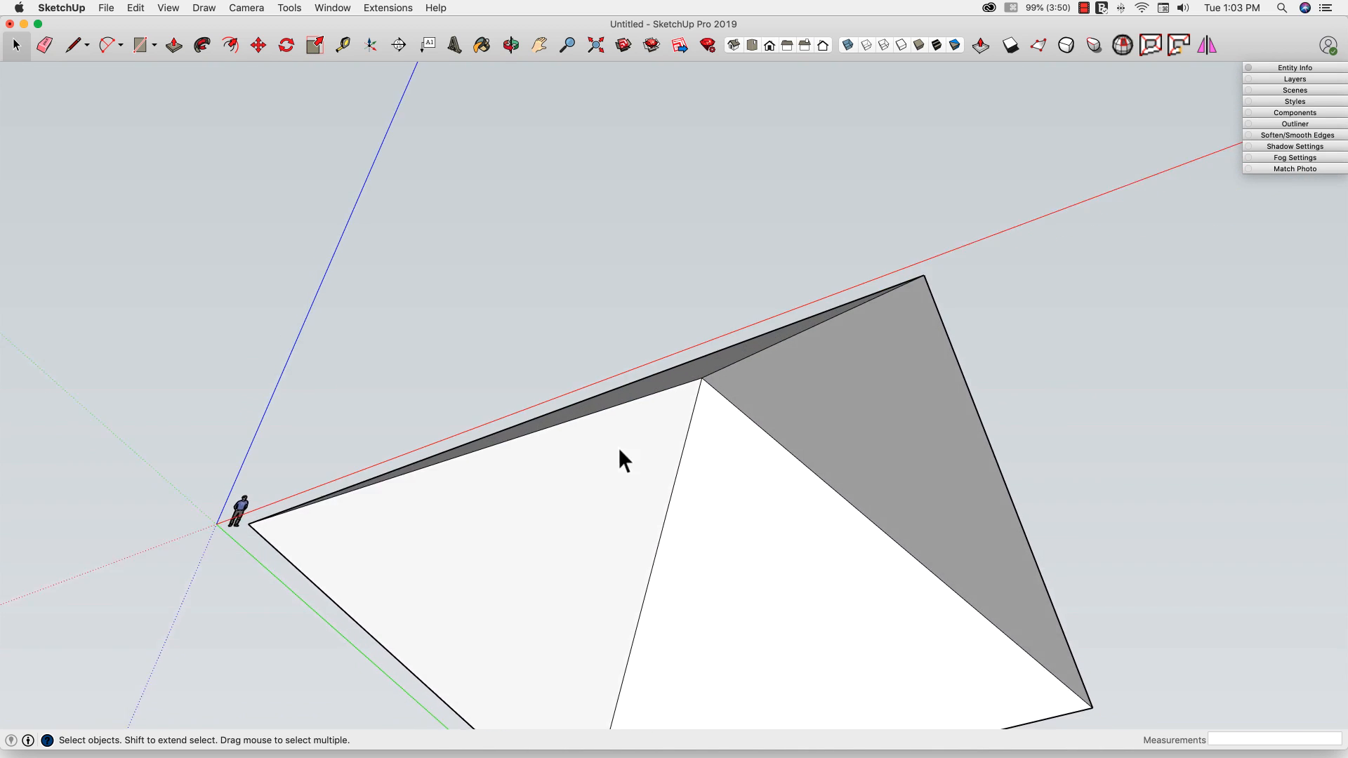
left_click(74, 45)
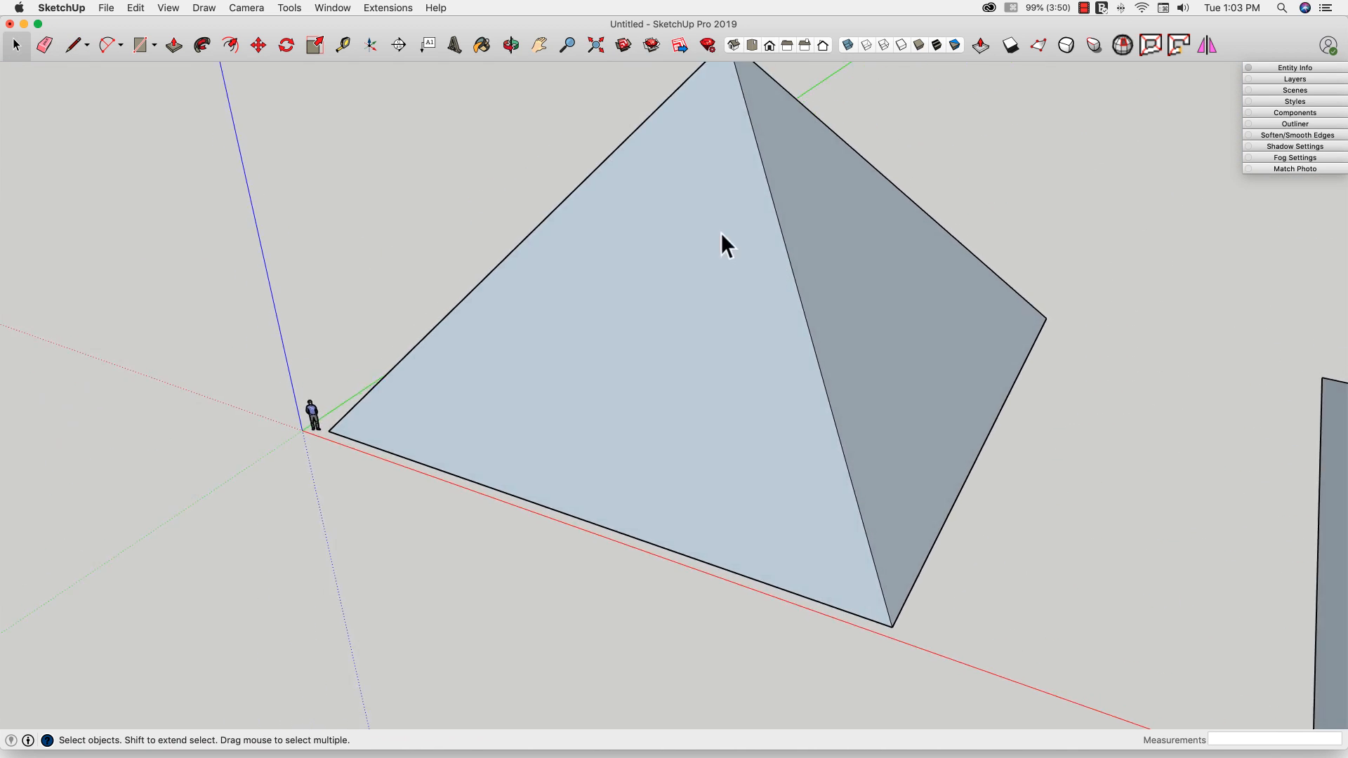
left_click_drag(727, 245, 654, 340)
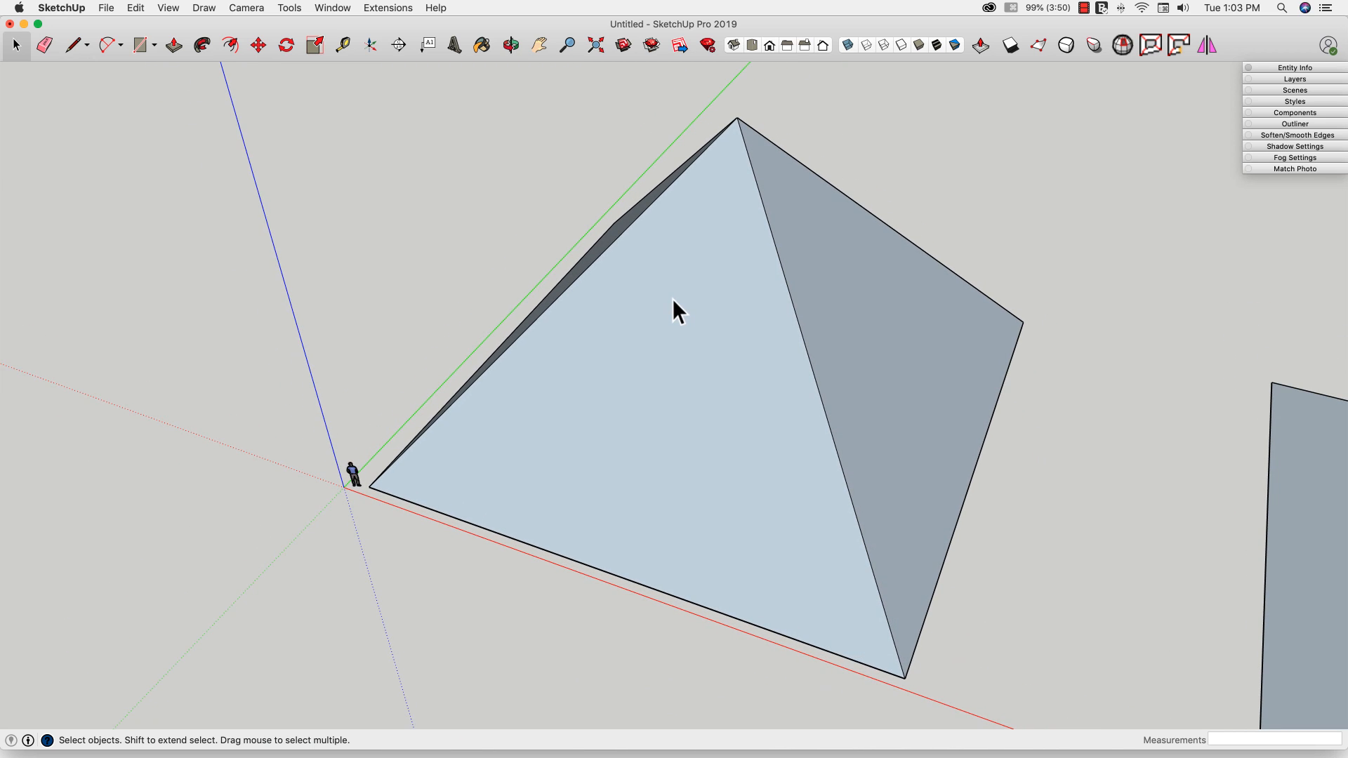
left_click(680, 297)
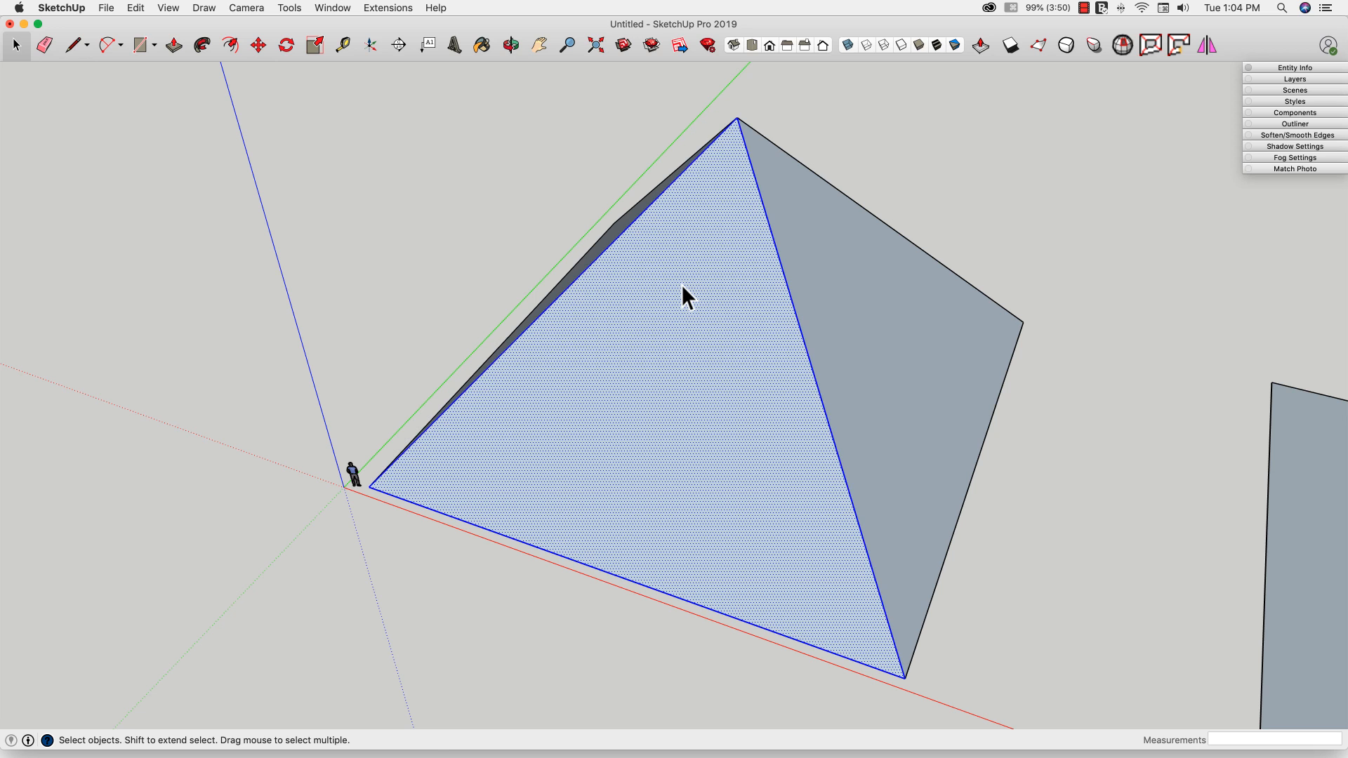
right_click(686, 295)
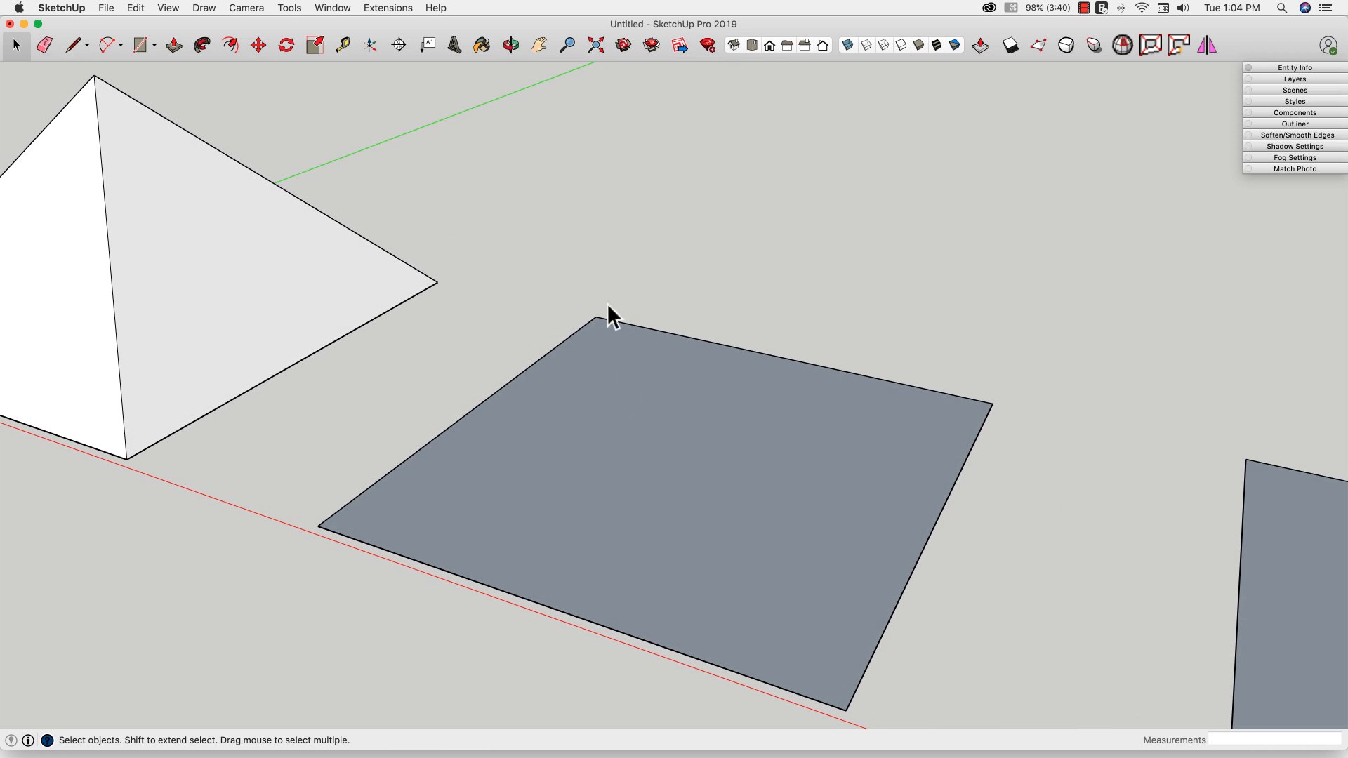
mouse_move(670, 490)
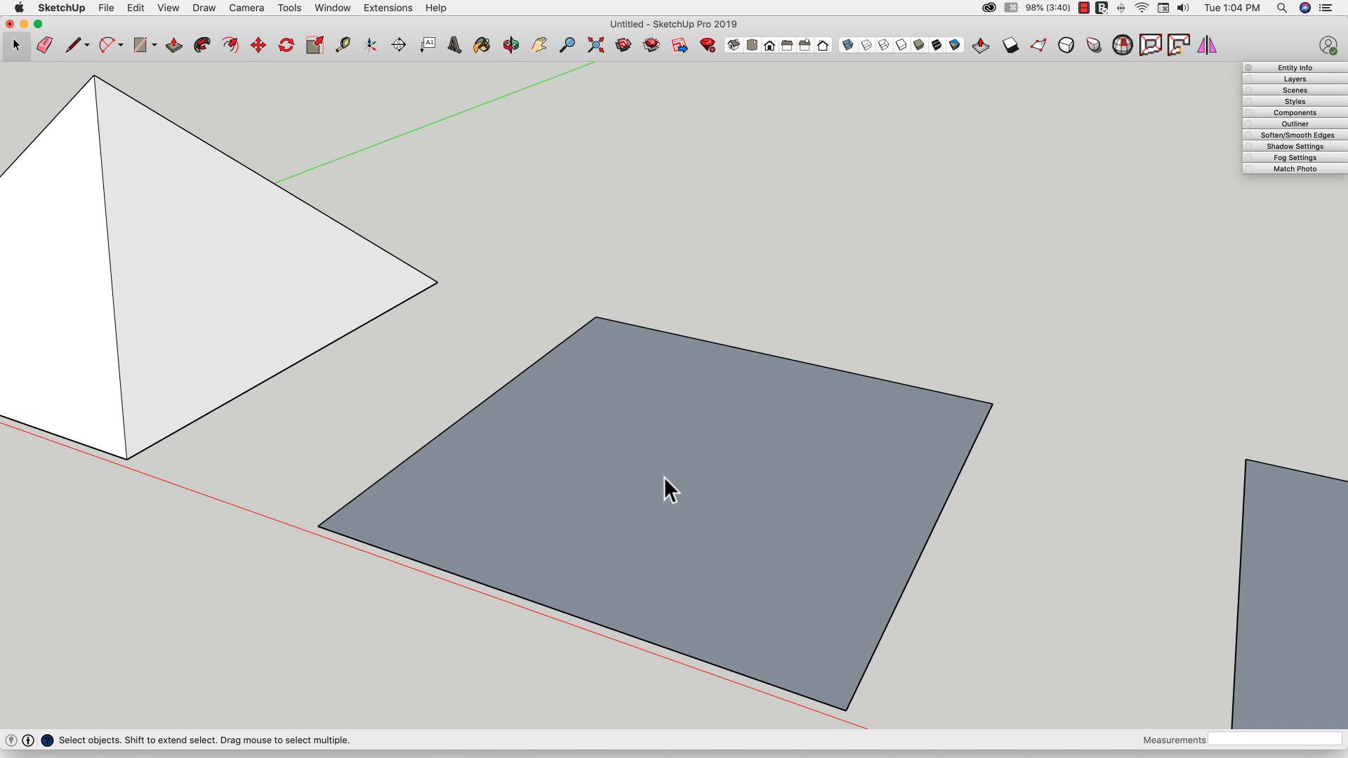
mouse_move(683, 326)
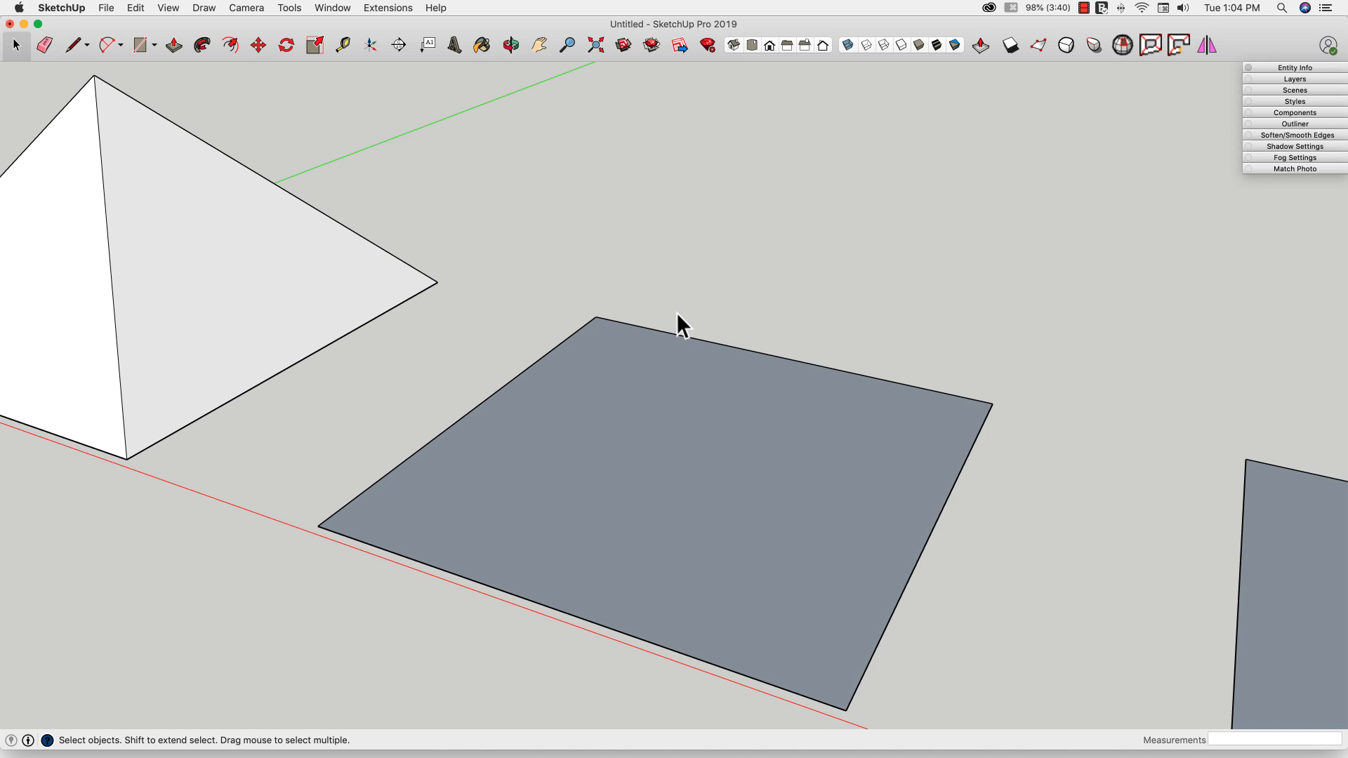
left_click(75, 45)
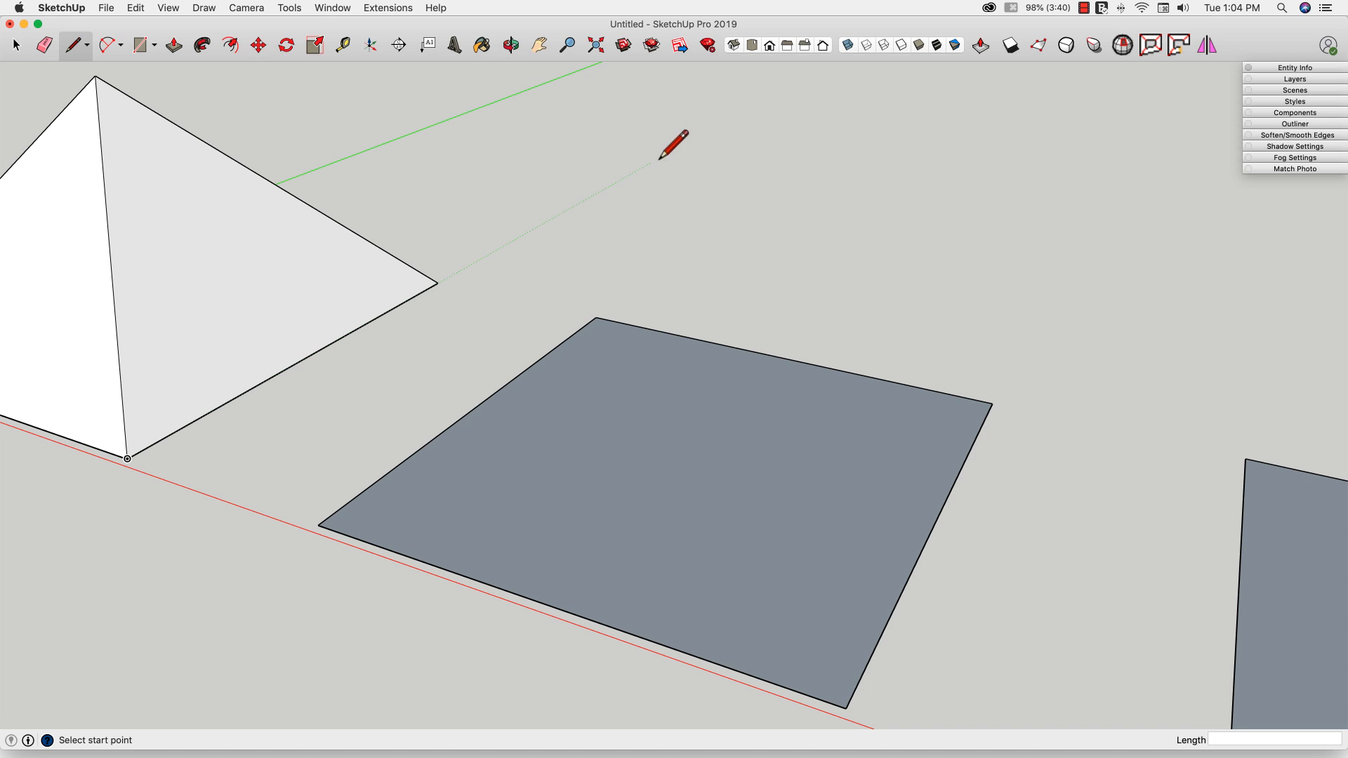
mouse_move(708, 452)
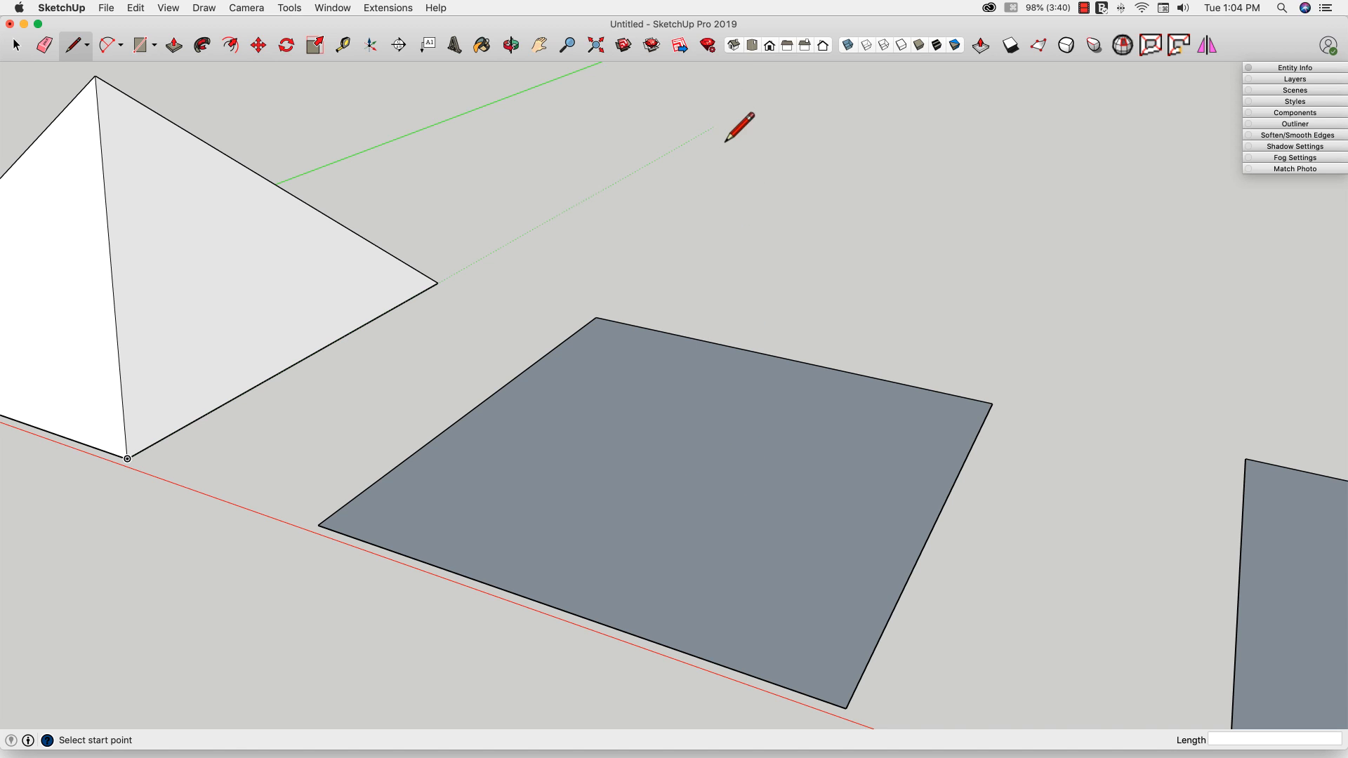
left_click(510, 45)
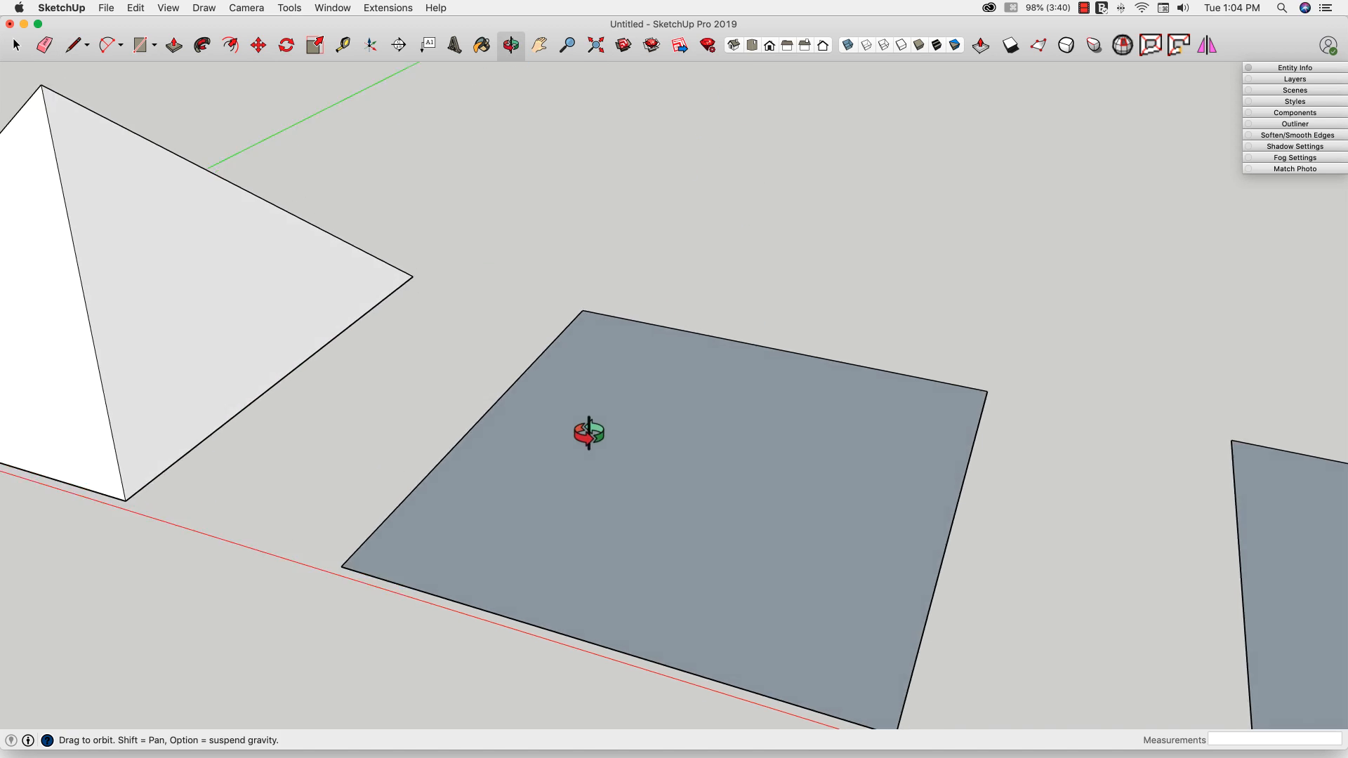
left_click(76, 45)
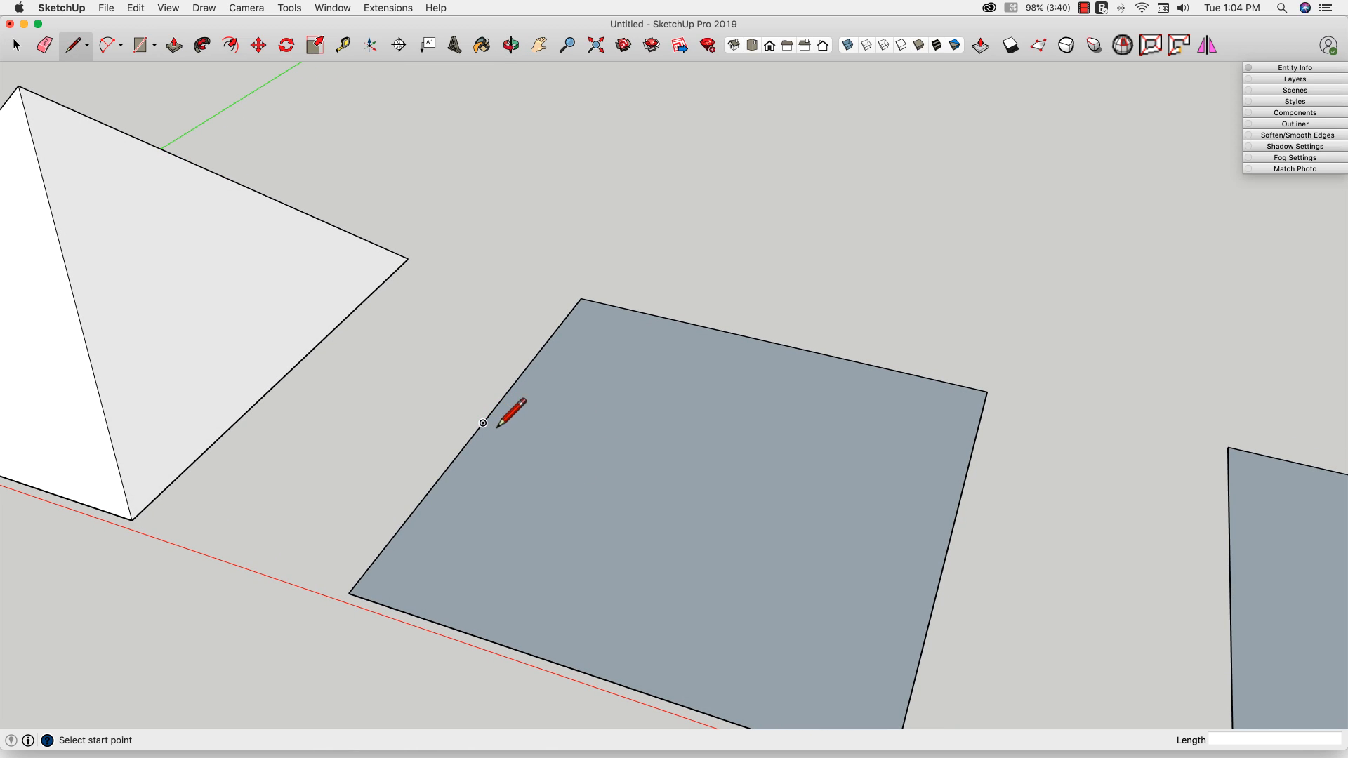
left_click(482, 422)
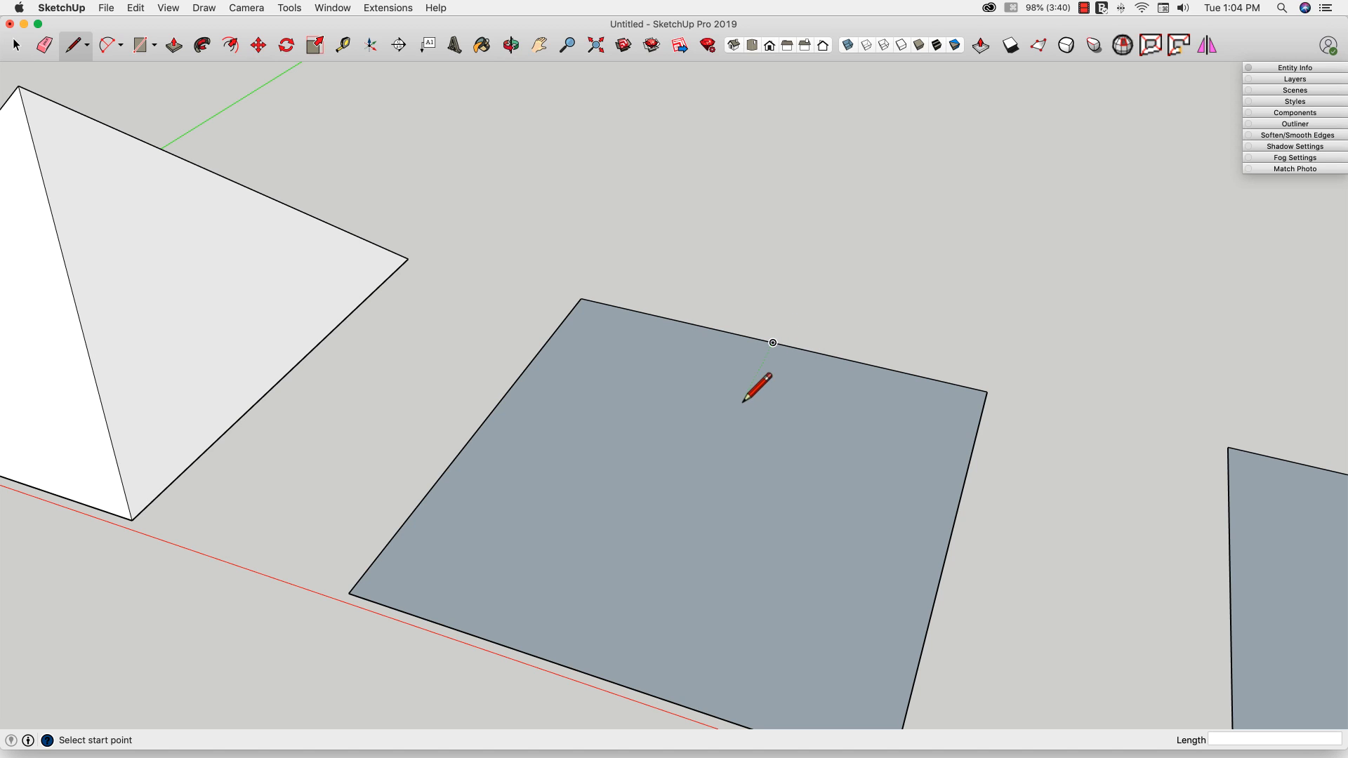
mouse_move(729, 440)
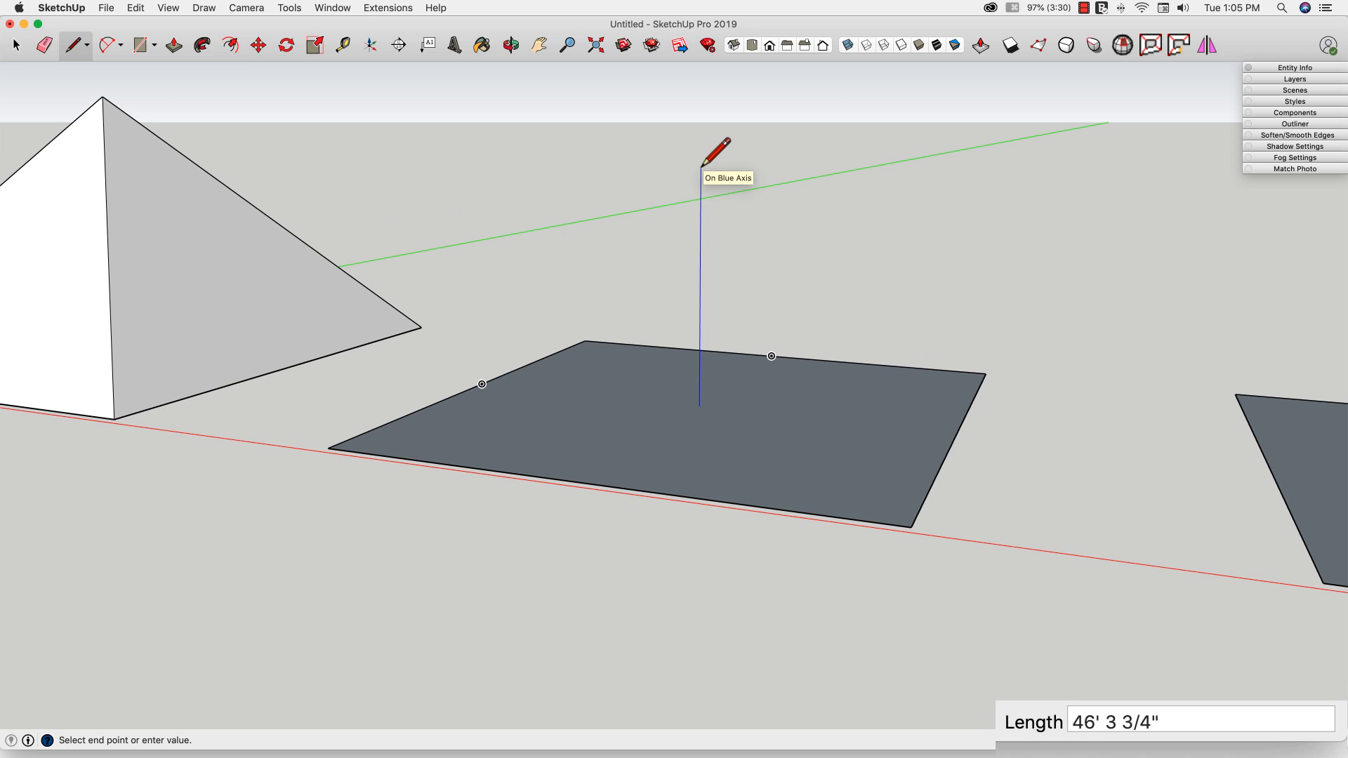
Give the vertical line from the square's centre a length of 70' and clear the selection.
type("70'")
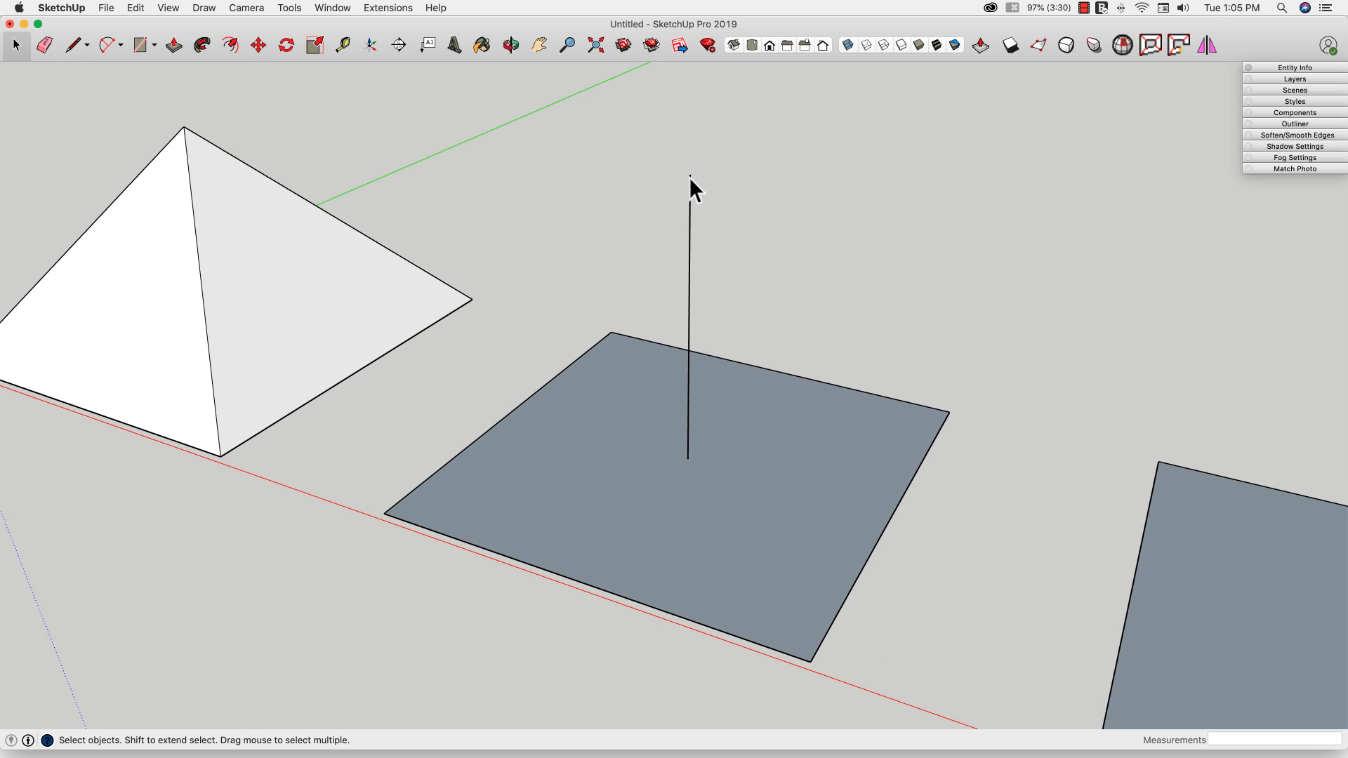
left_click(74, 45)
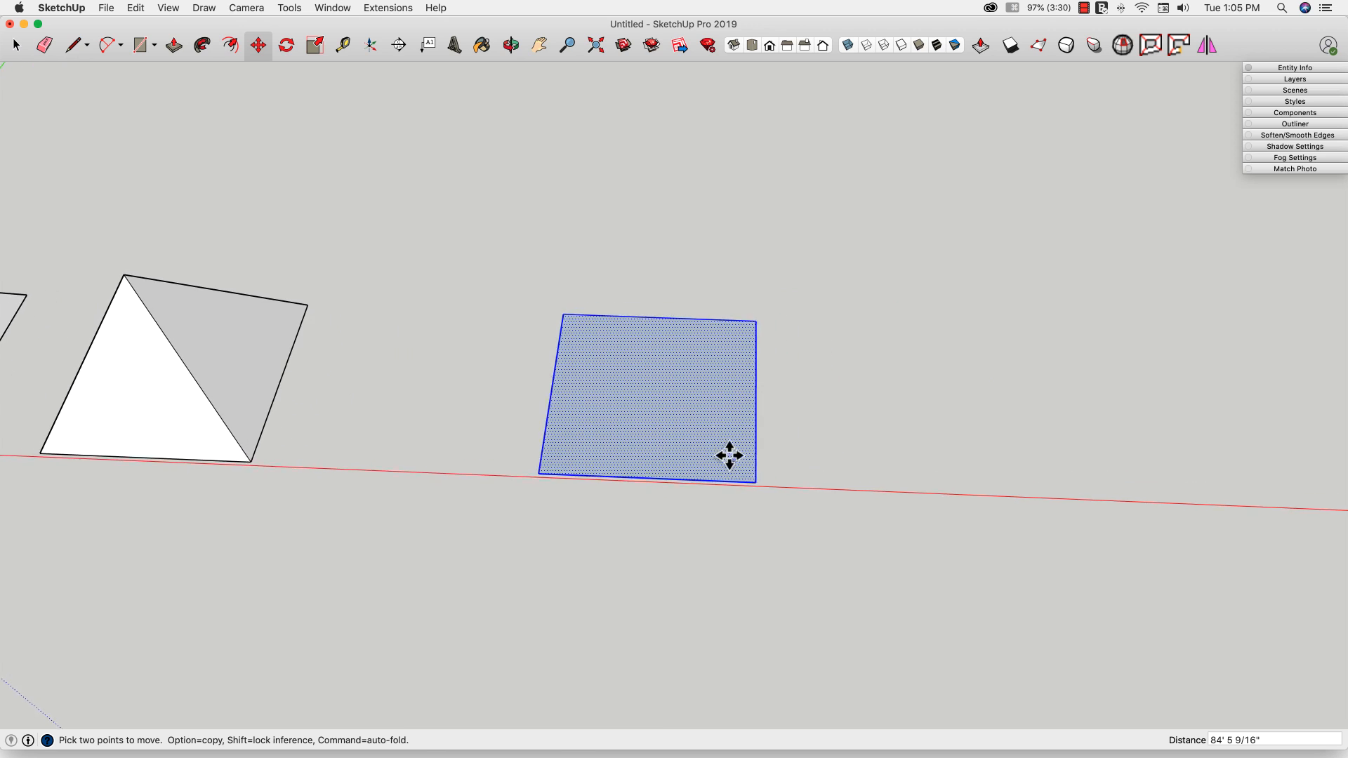
Reorient the view over the square and deselect it before drawing the triangle.
left_click_drag(729, 456, 699, 351)
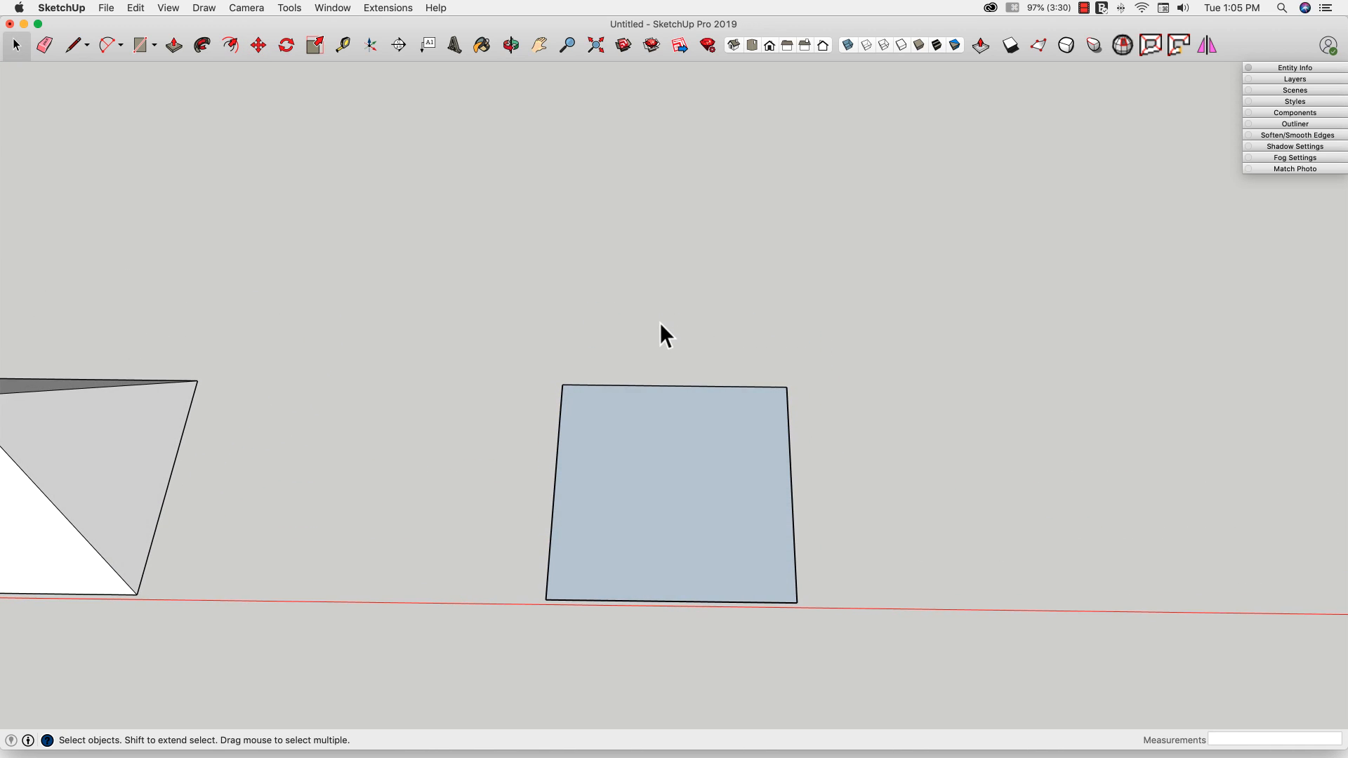
left_click(74, 45)
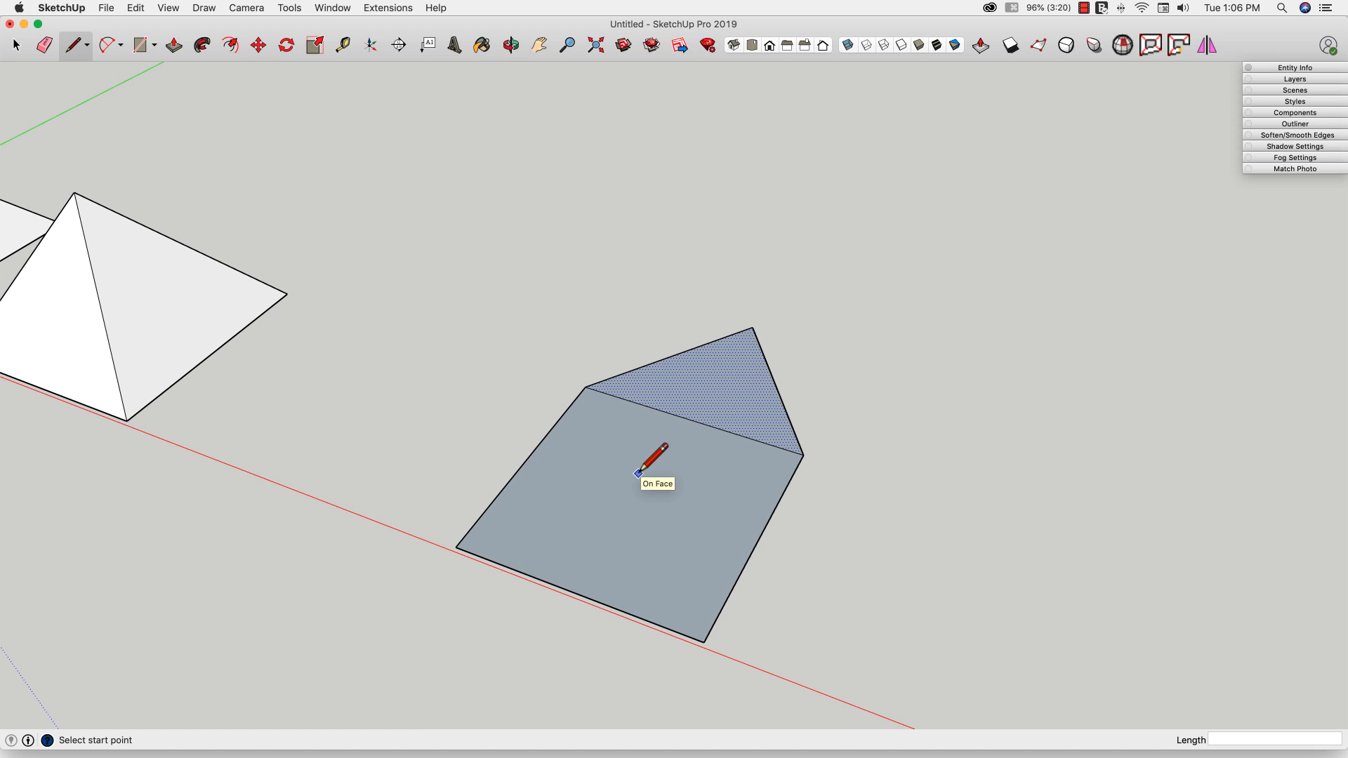
mouse_move(525, 452)
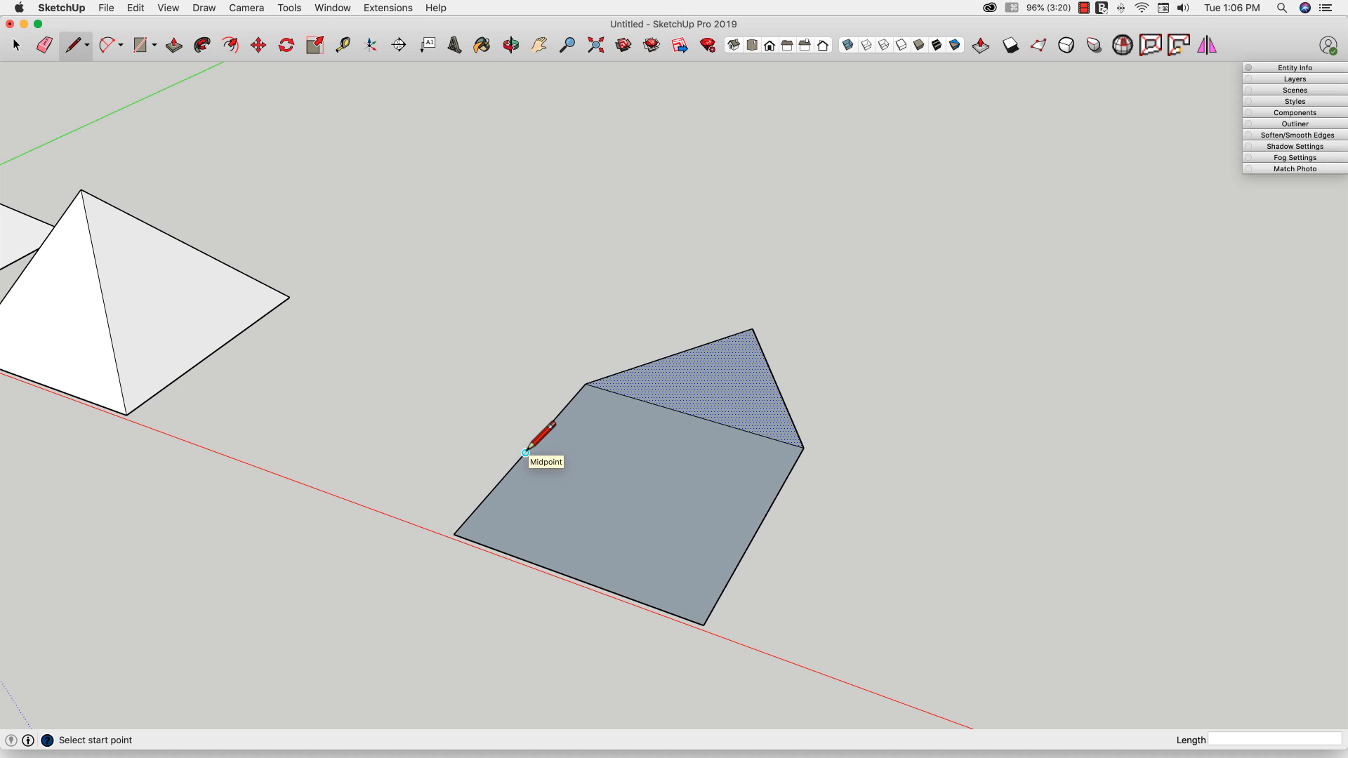
left_click(525, 453)
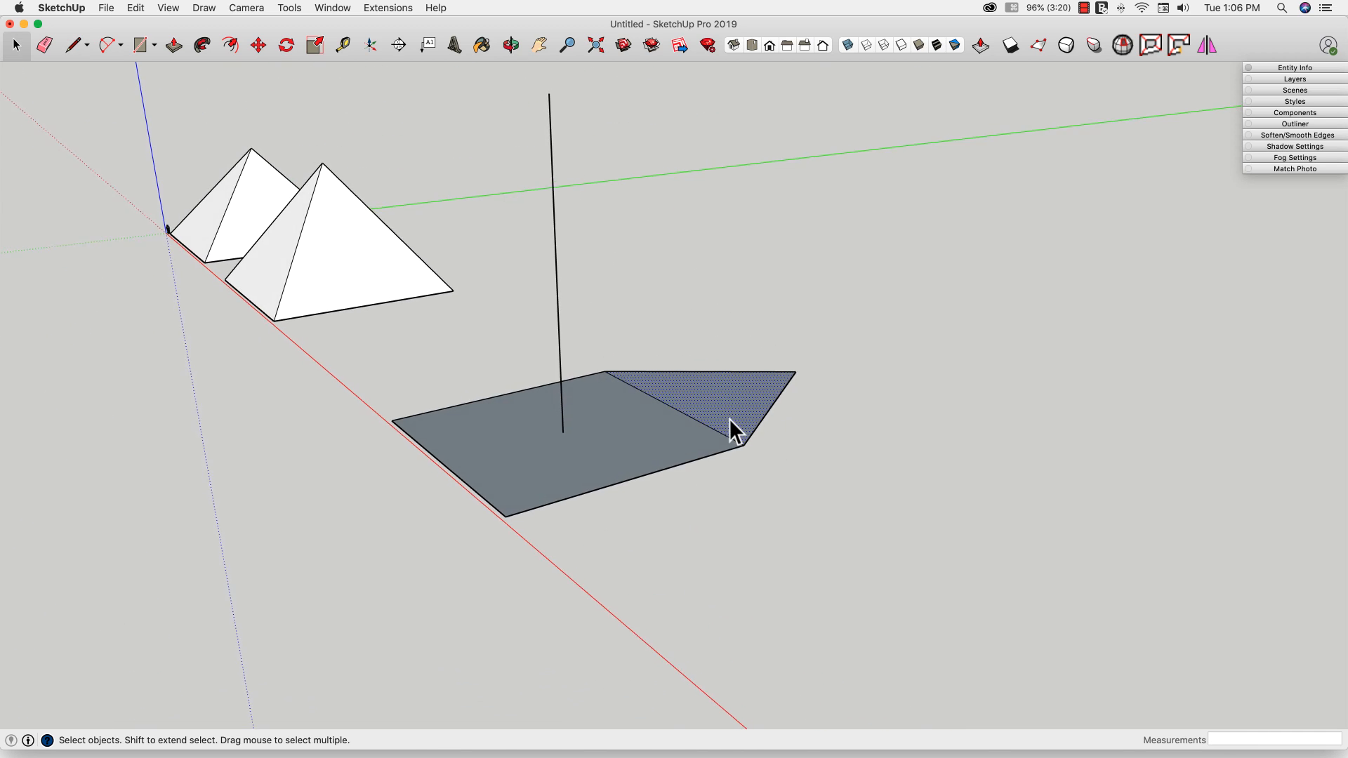
left_click(286, 45)
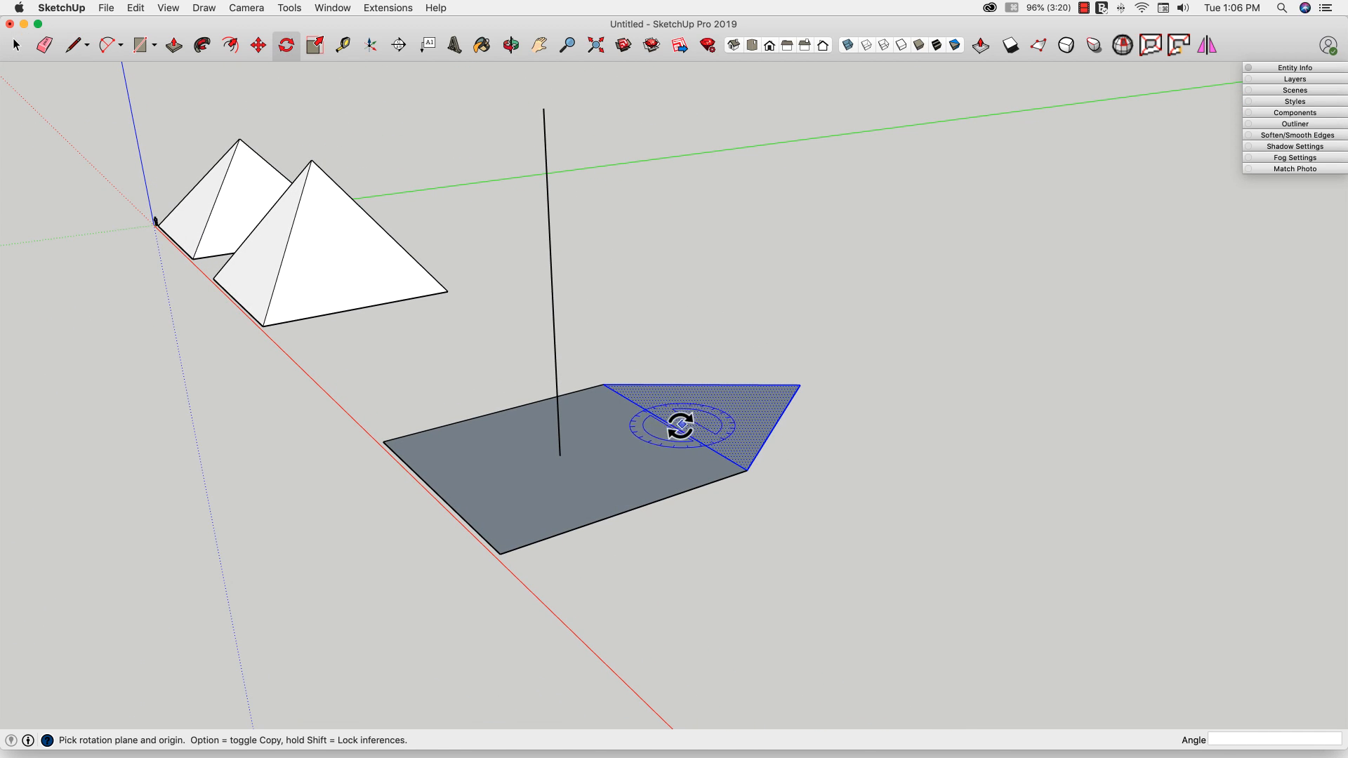
left_click(16, 45)
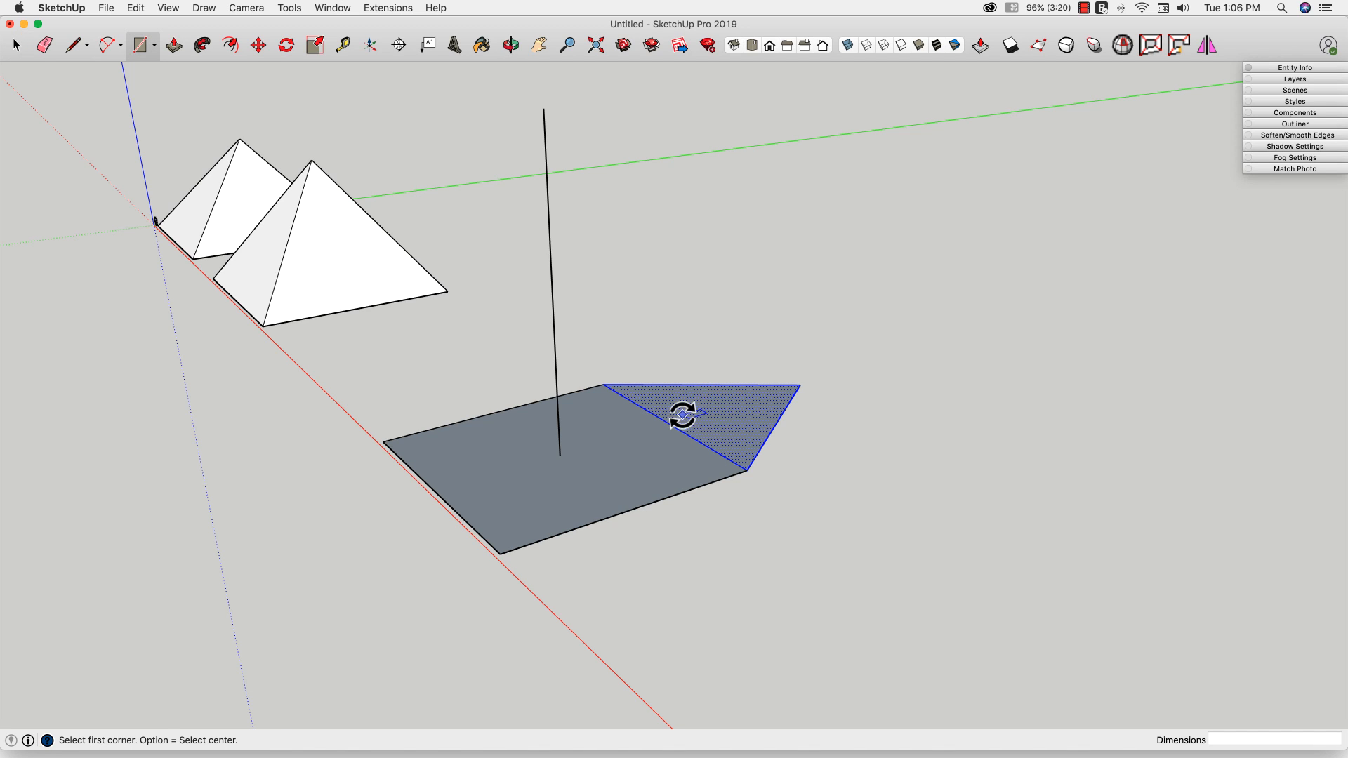
left_click(285, 45)
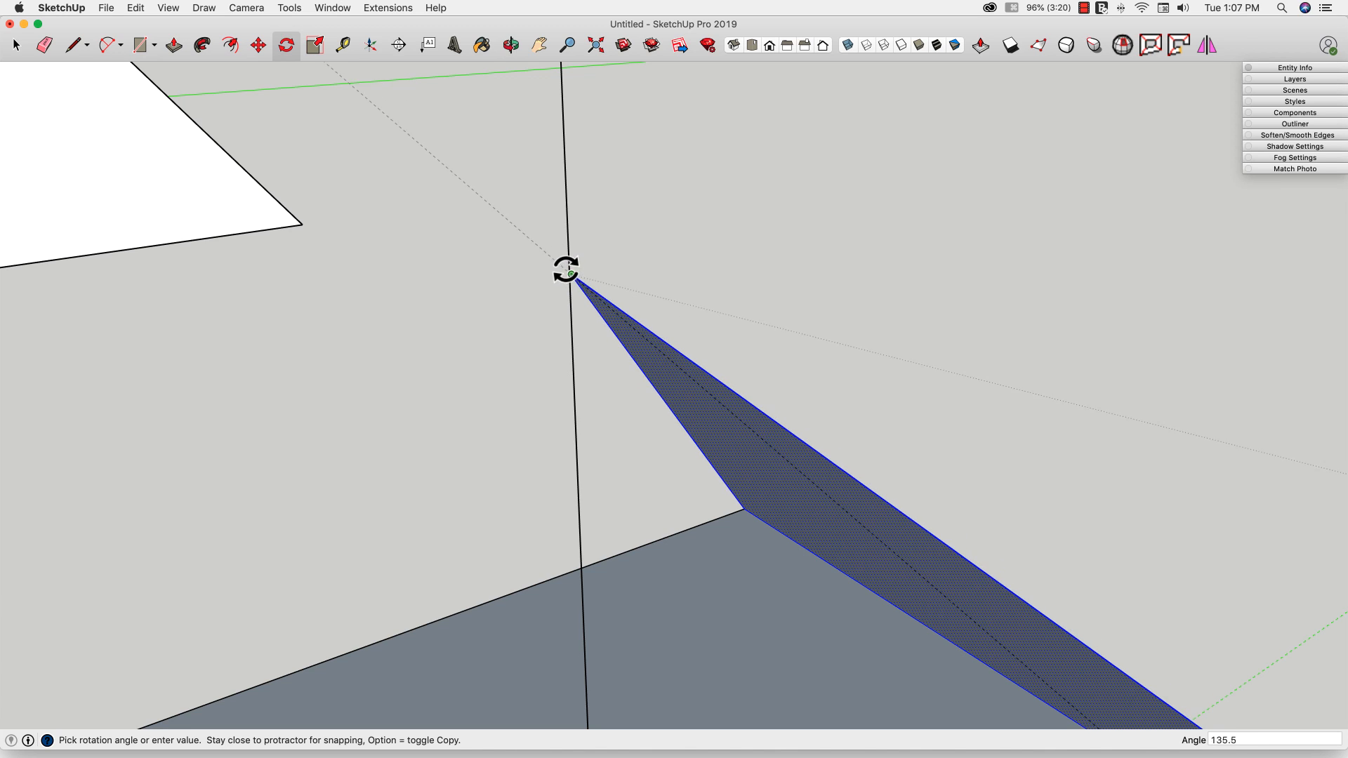
left_click_drag(566, 269, 1037, 233)
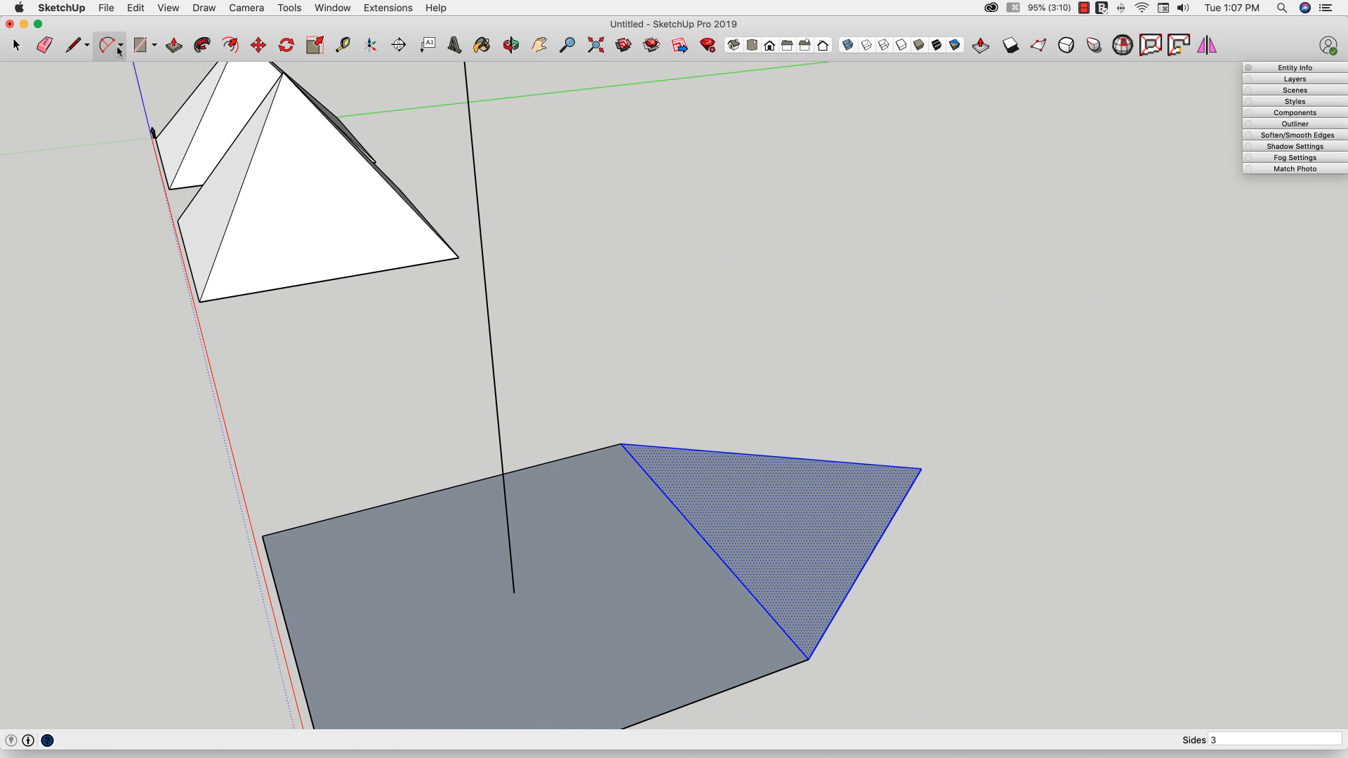
Choose the centre-point Arc tool from the arc drawing options.
left_click(123, 45)
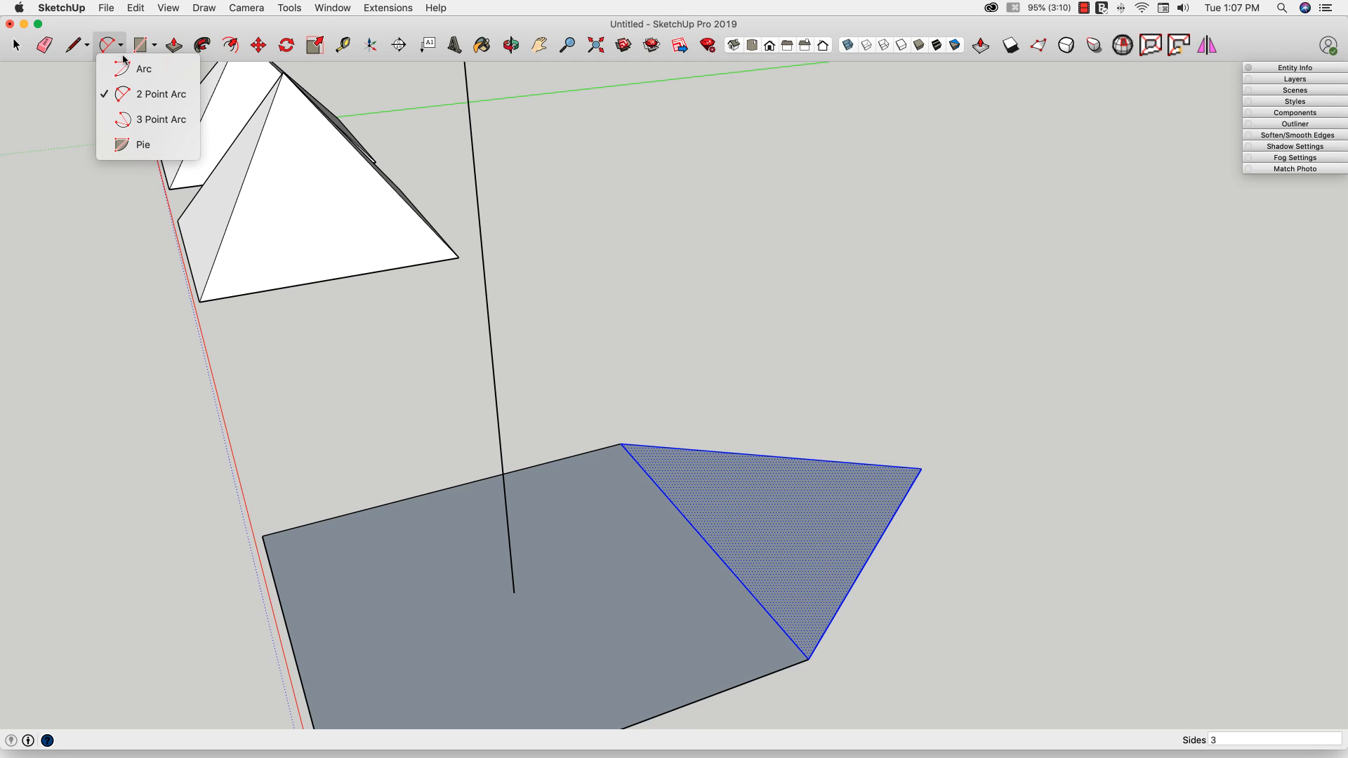
mouse_move(144, 69)
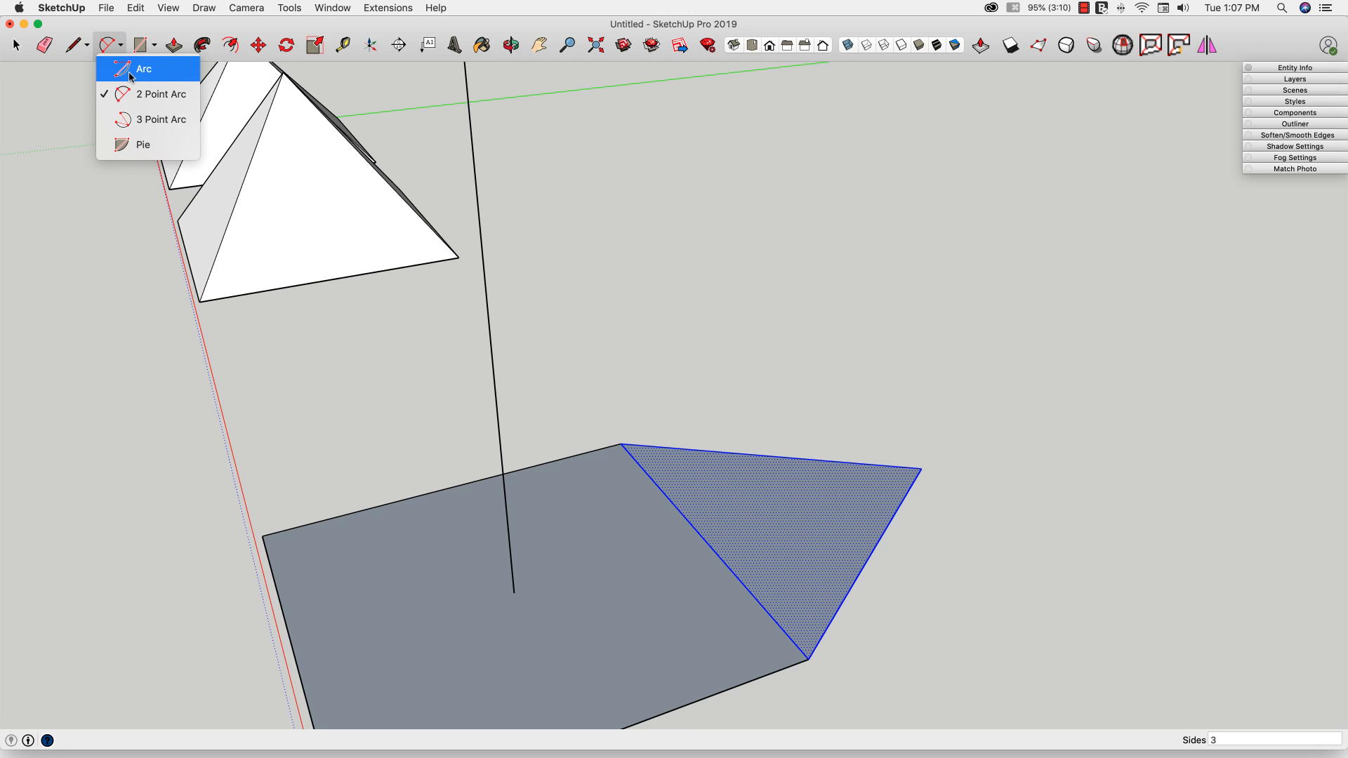
left_click(143, 143)
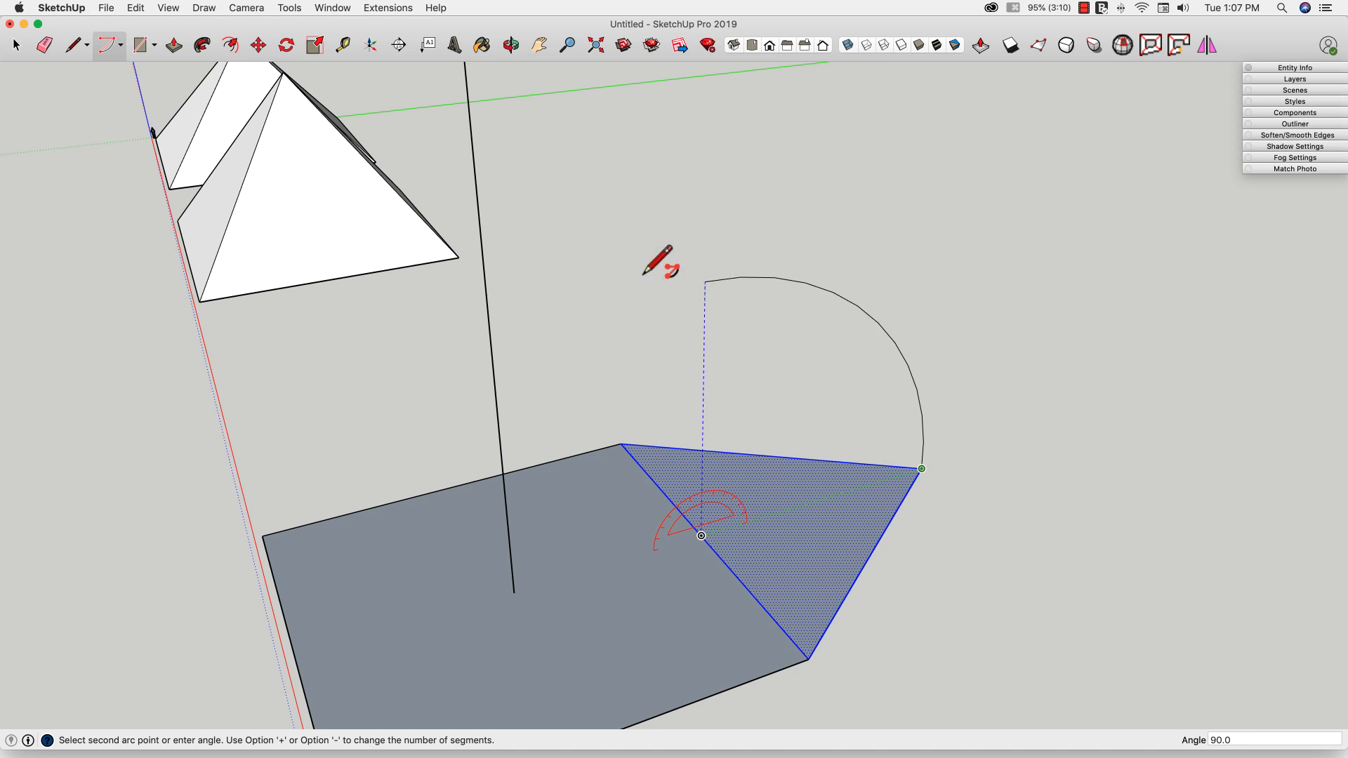
mouse_move(503, 409)
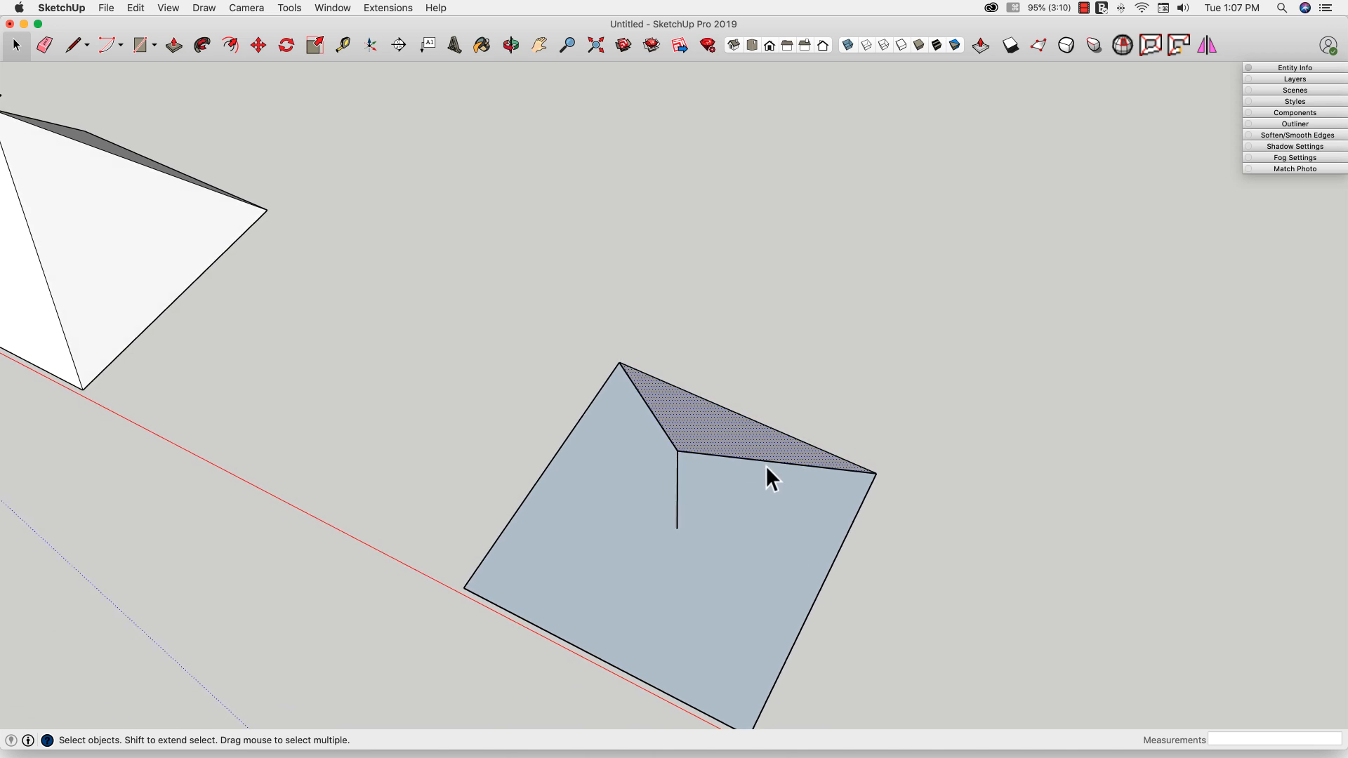
Rotate-copy the raised triangular side around the vertical line, multiplying copies with 3x.
left_click(286, 45)
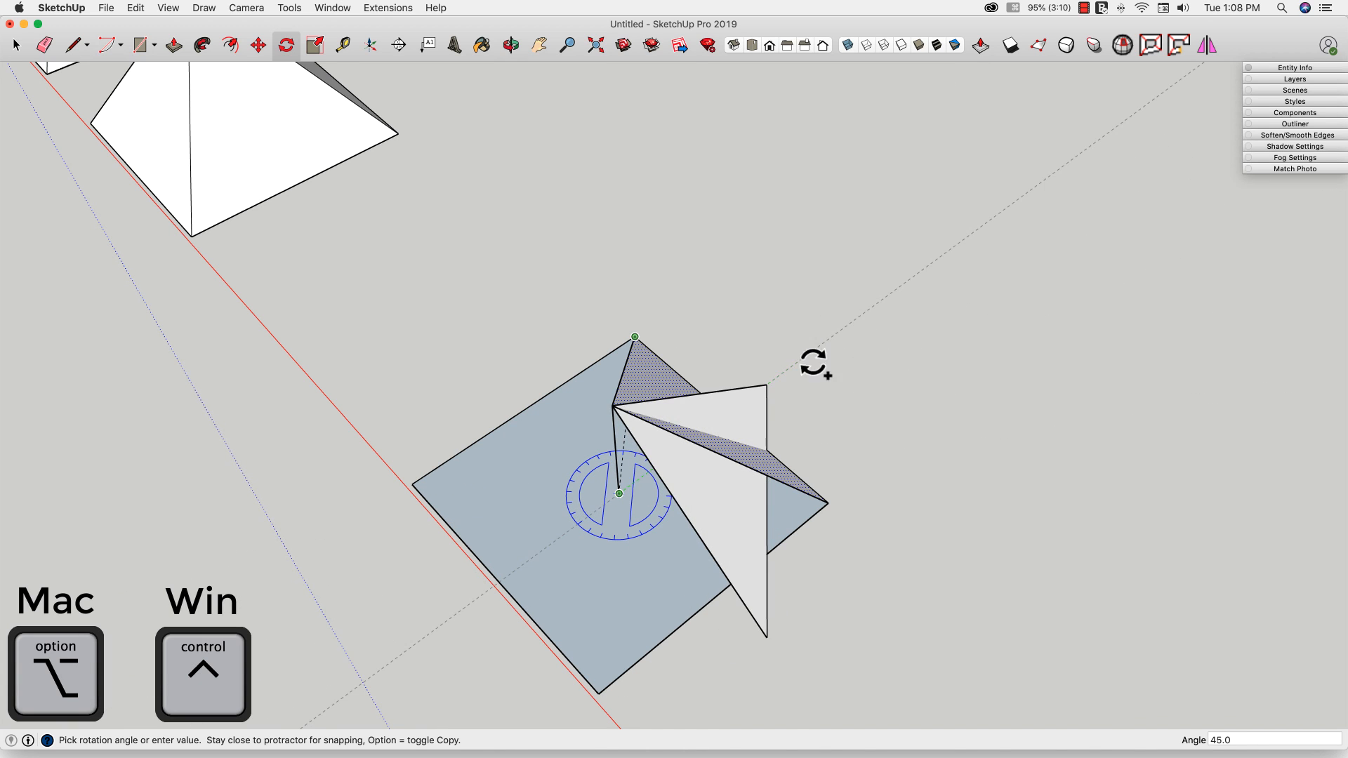
mouse_move(826, 505)
type("3")
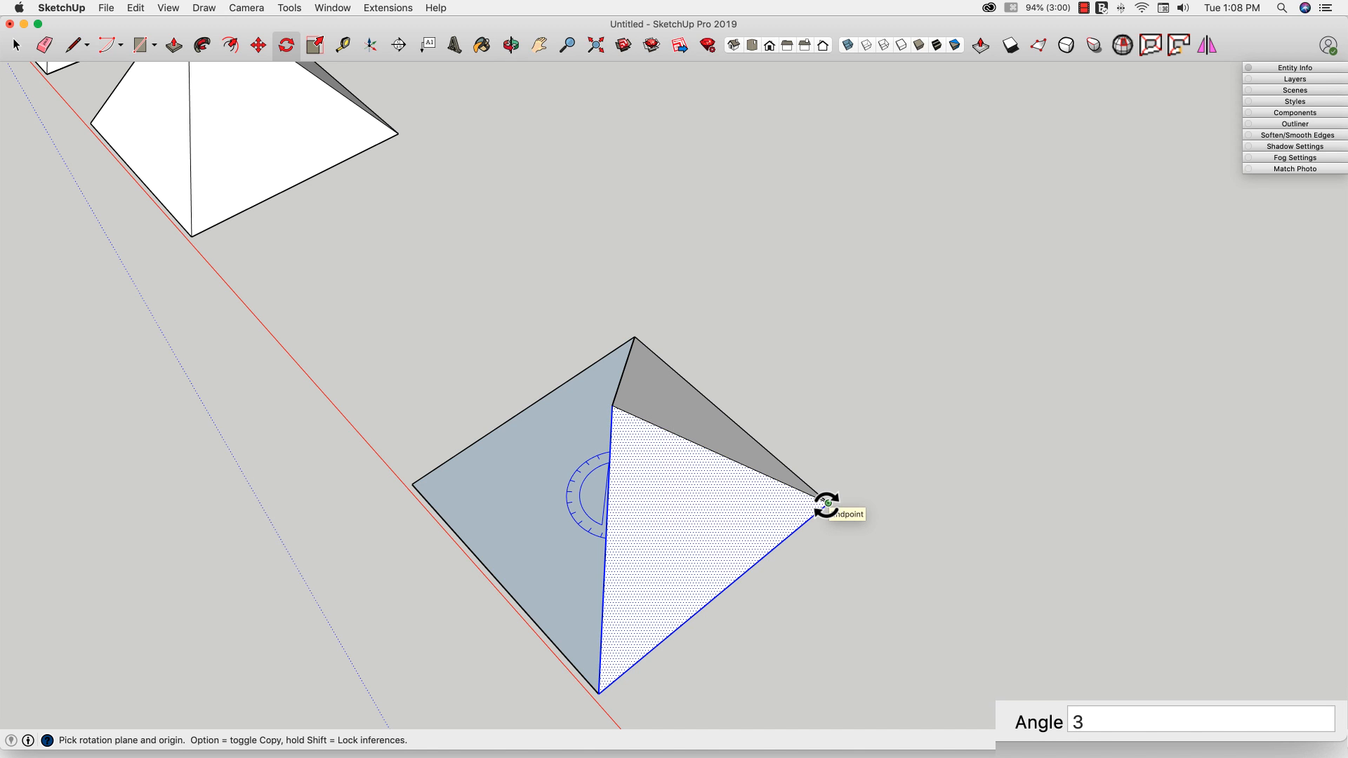
type("x")
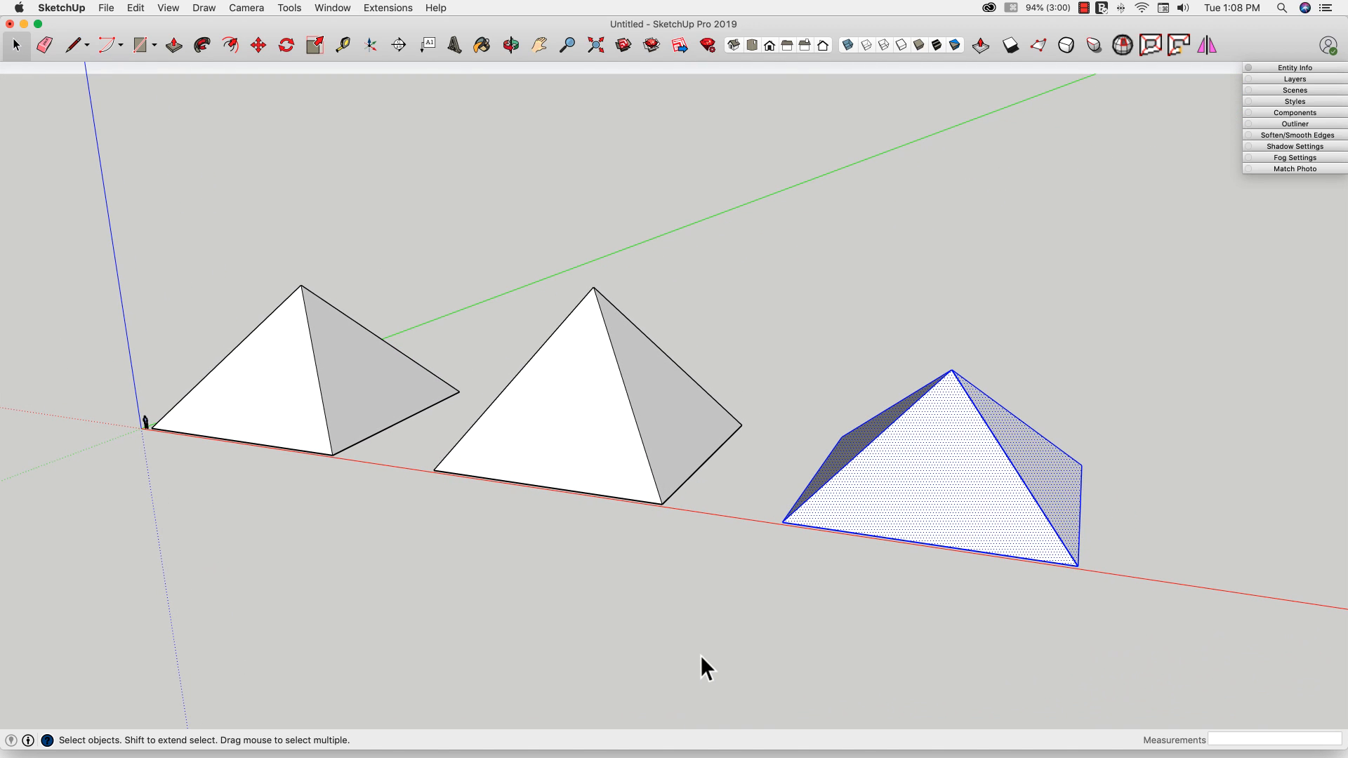
Deselect the finished third pyramid, leaving all three pyramids in a row.
left_click(705, 667)
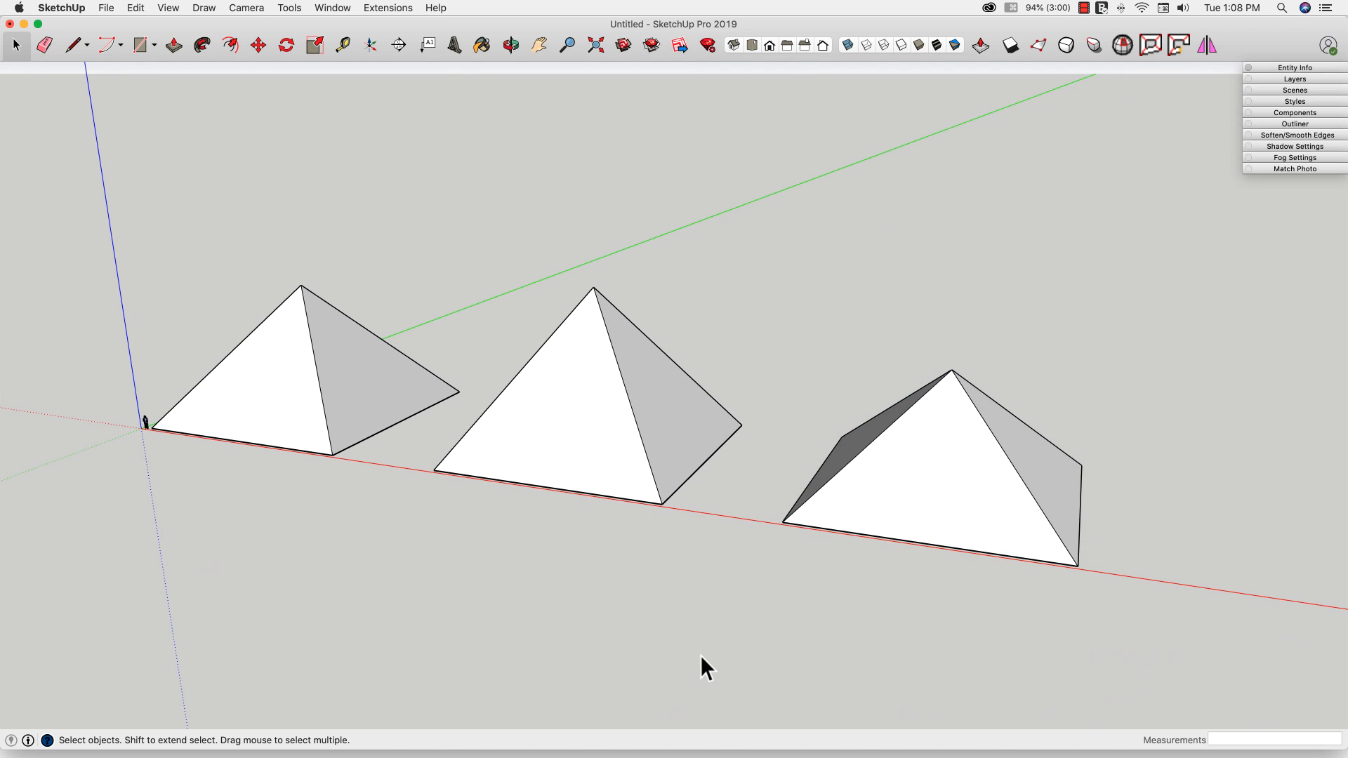